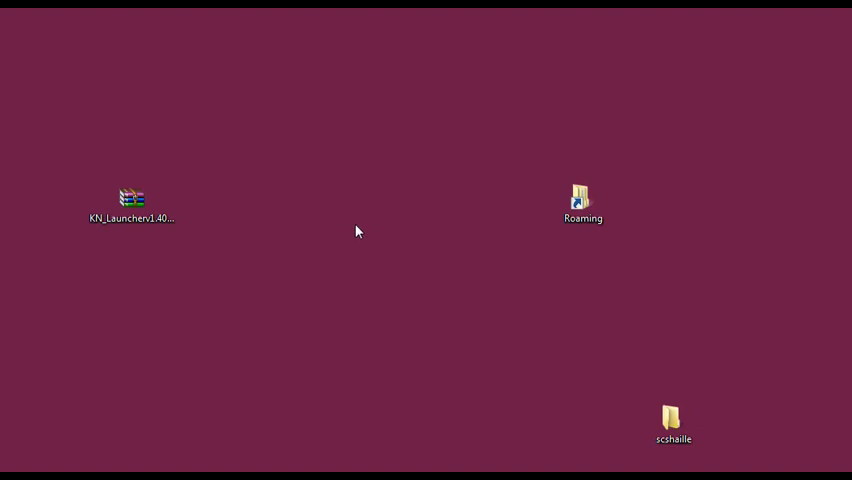
mouse_move(122, 424)
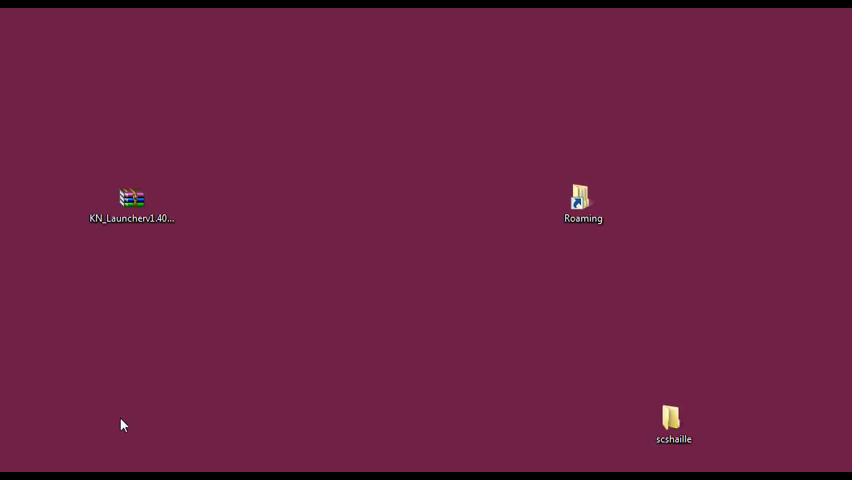
mouse_move(108, 432)
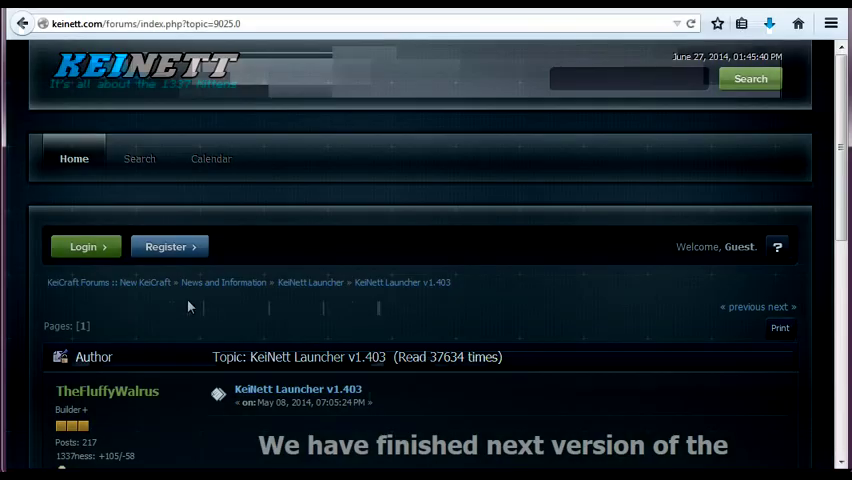
Scroll the forum post down to the v1.403 'Download it here' adf.ly link
scroll("down", 3)
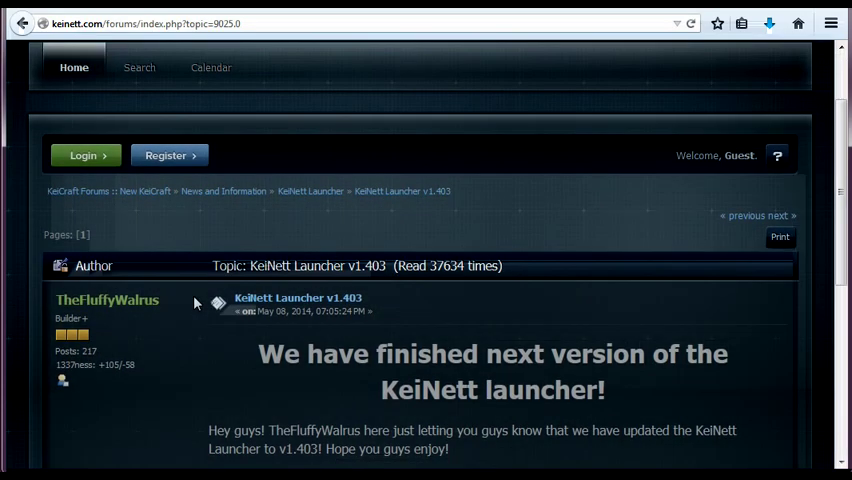
mouse_move(210, 290)
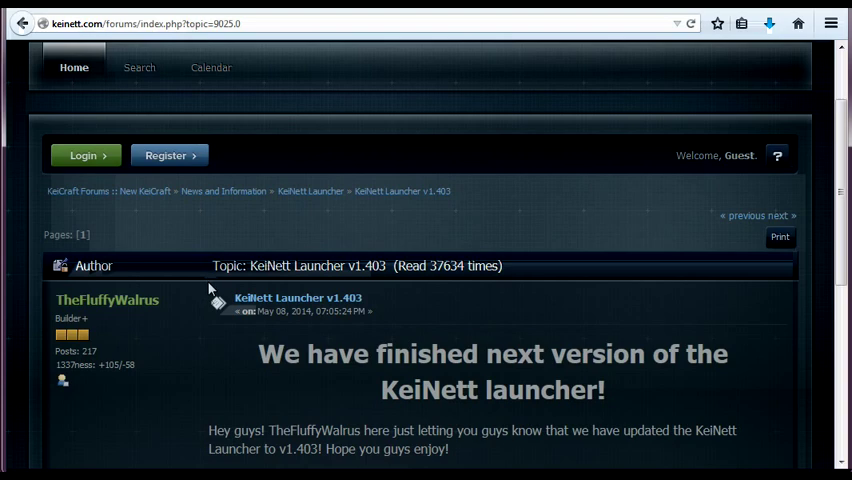
scroll("down", 3)
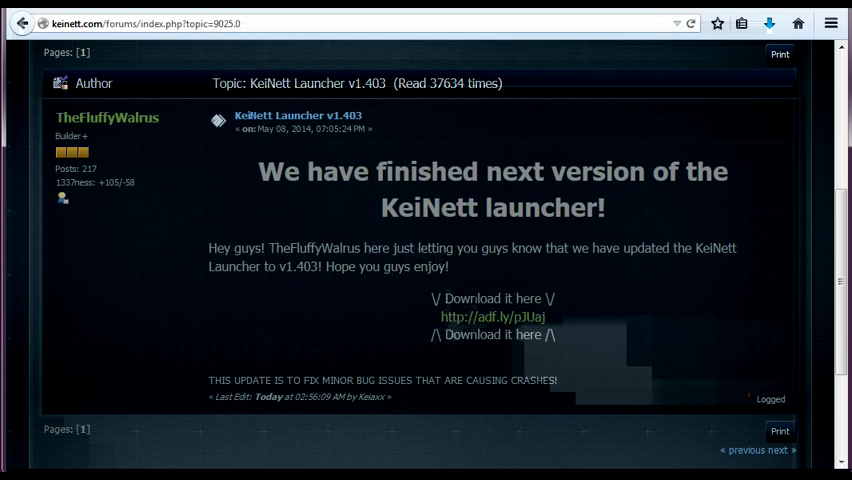
mouse_move(456, 316)
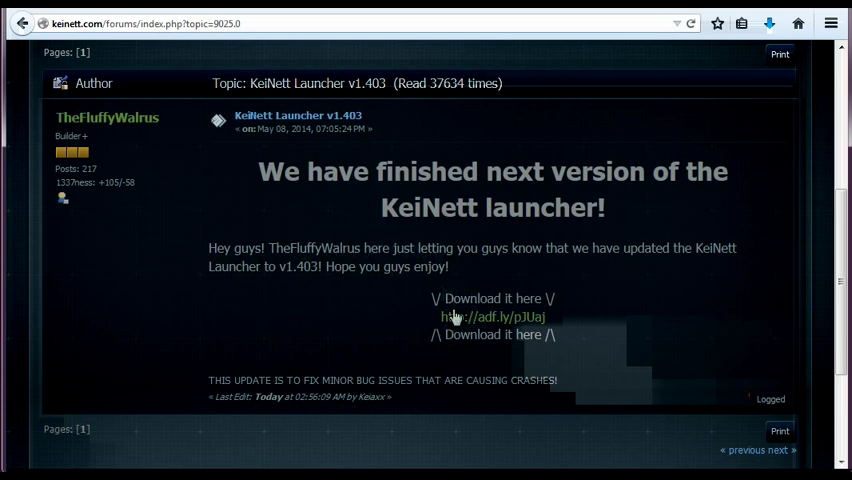
mouse_move(484, 288)
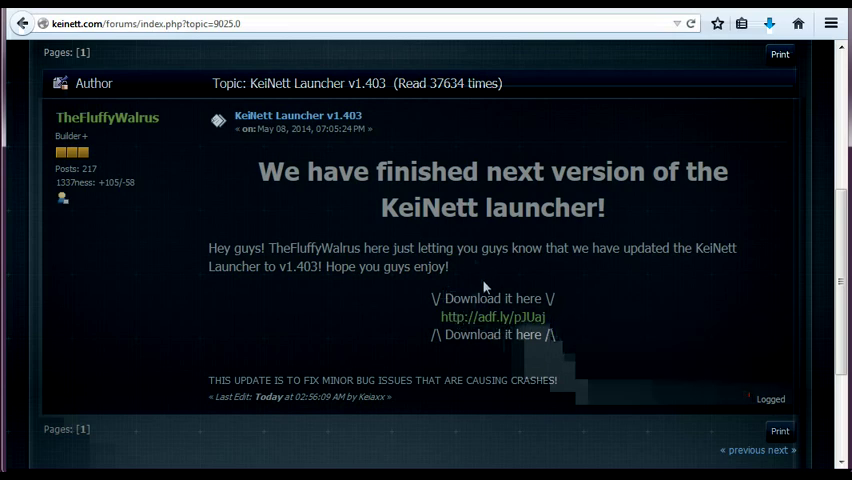
mouse_move(460, 322)
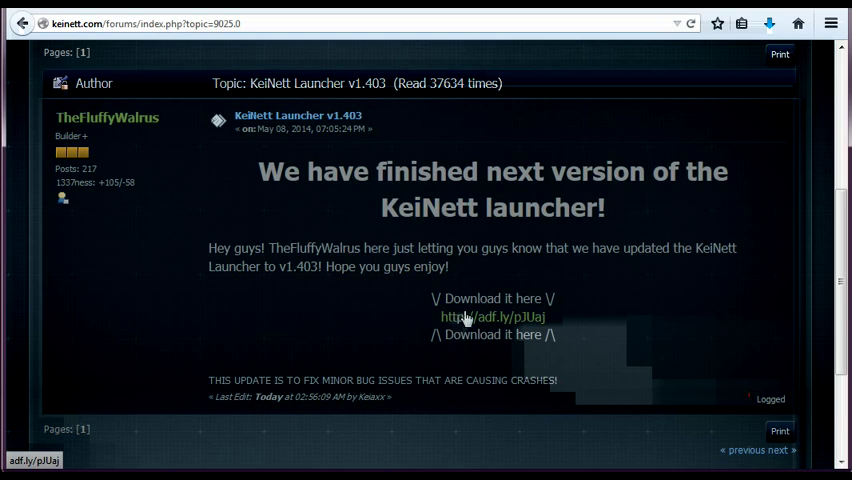
mouse_move(490, 228)
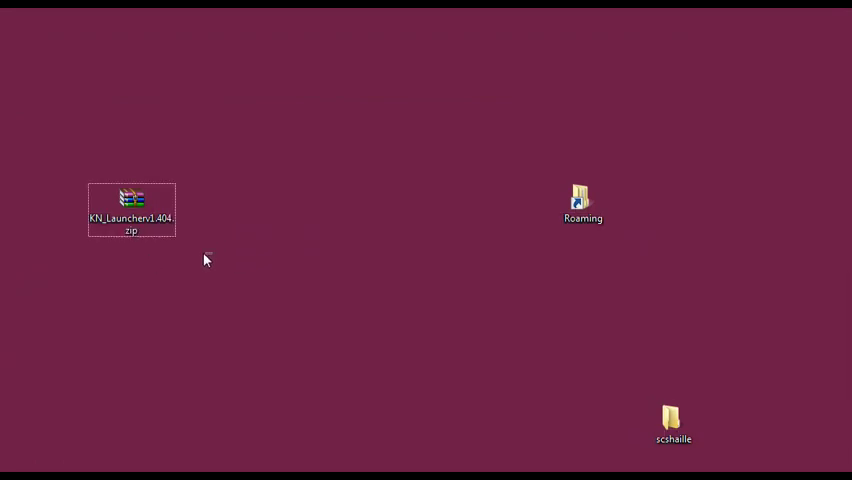
Select the KN_Launcherv1.404.zip archive and bring up its context menu
left_click(132, 210)
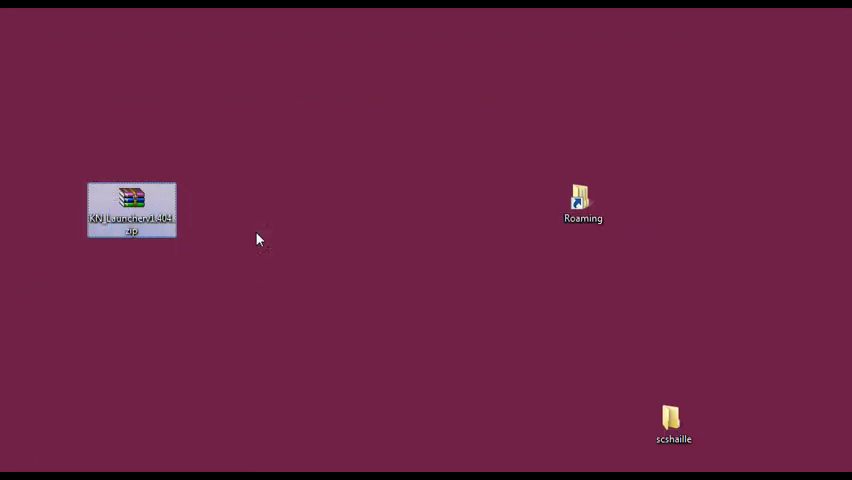
mouse_move(124, 200)
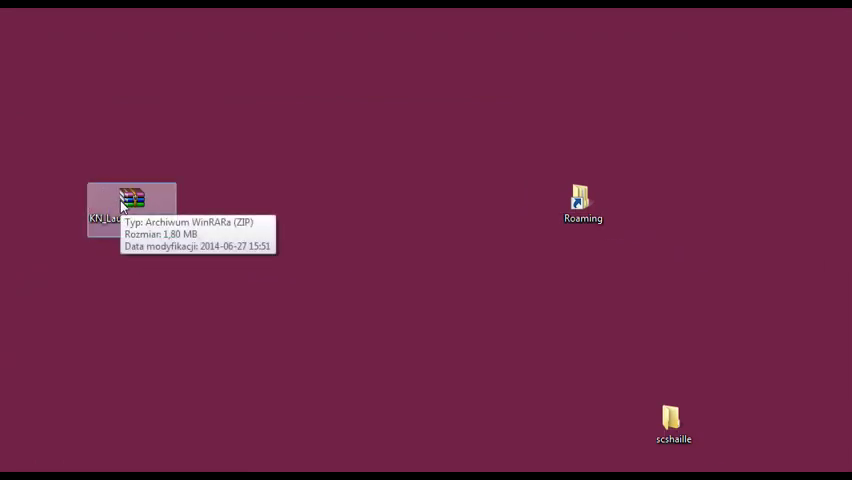
mouse_move(312, 222)
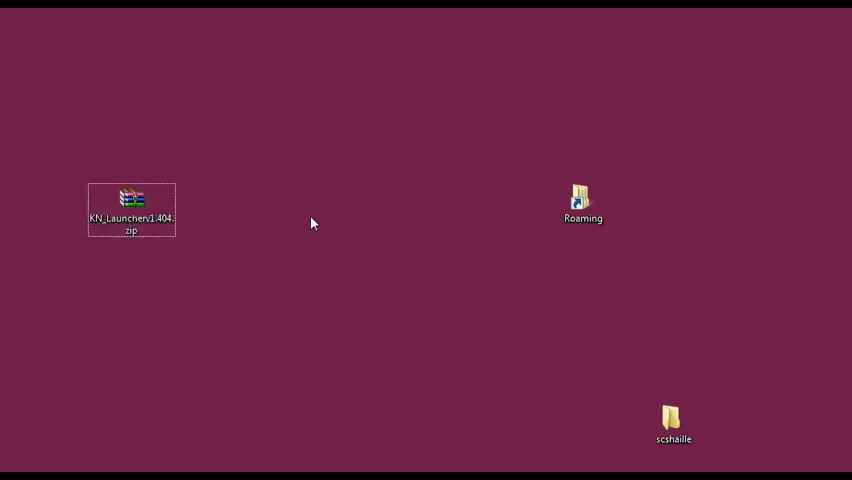
mouse_move(272, 246)
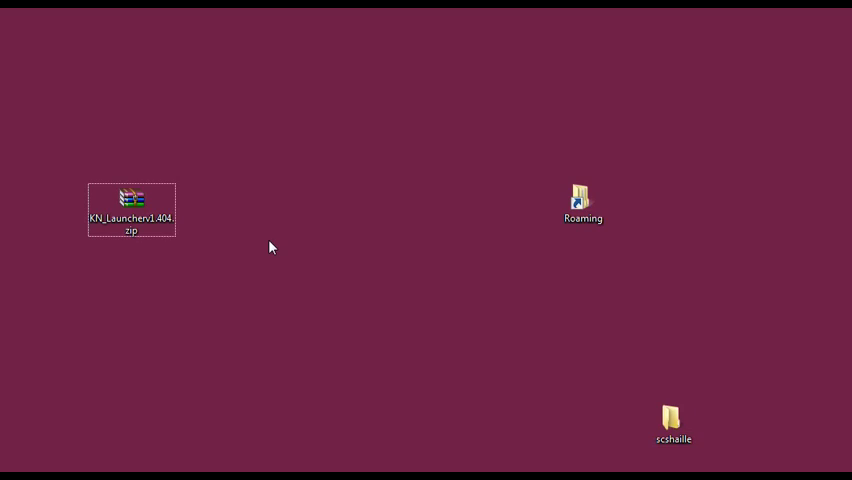
mouse_move(252, 240)
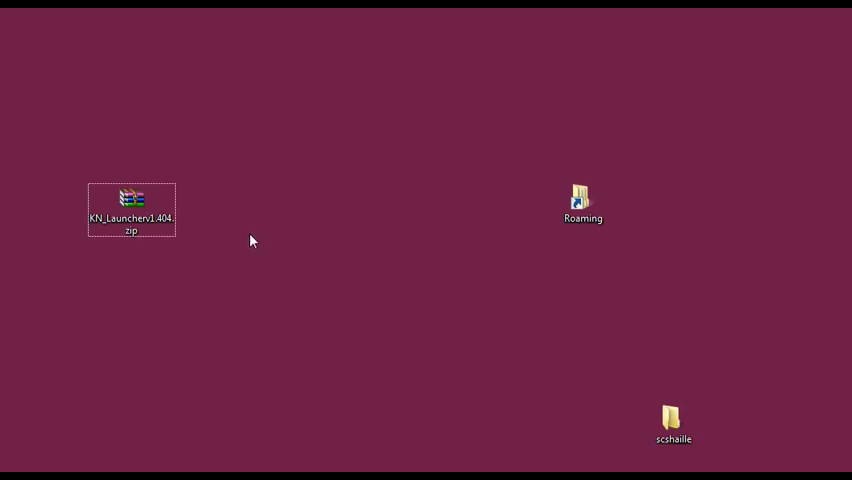
right_click(132, 208)
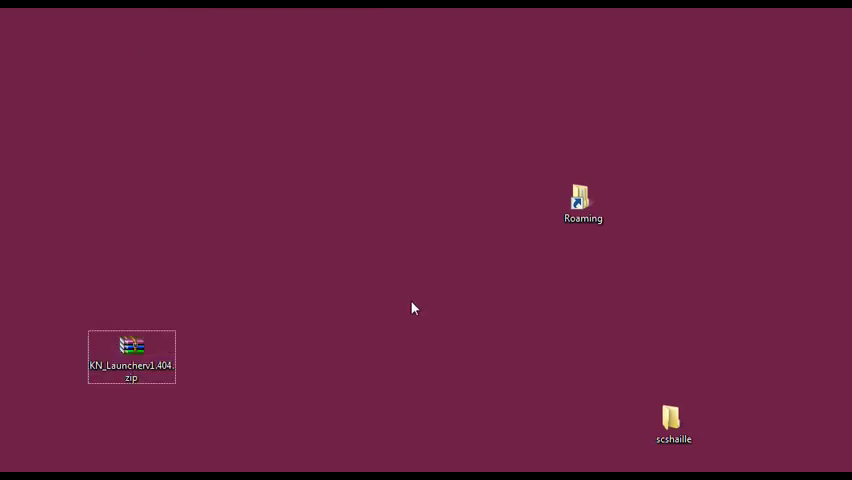
mouse_move(144, 344)
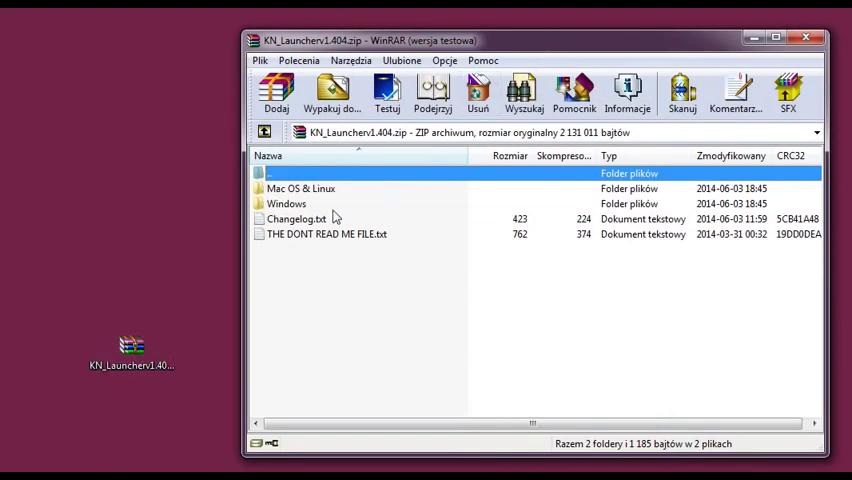
mouse_move(348, 288)
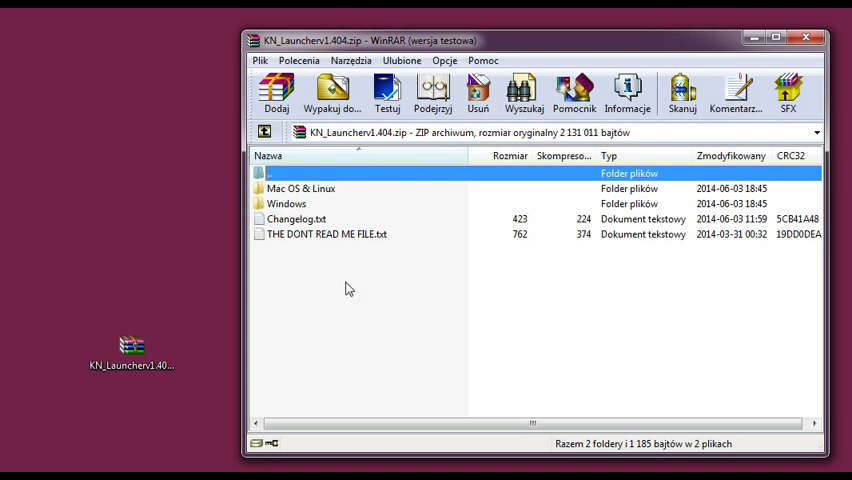
mouse_move(344, 256)
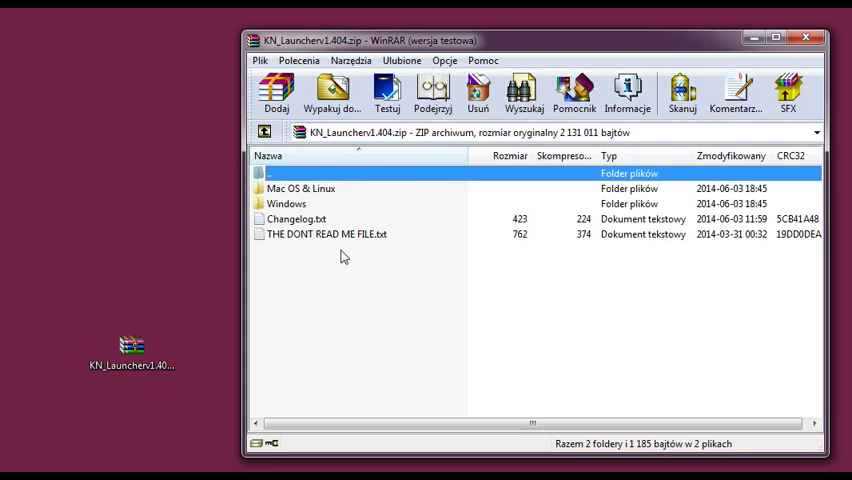
mouse_move(330, 194)
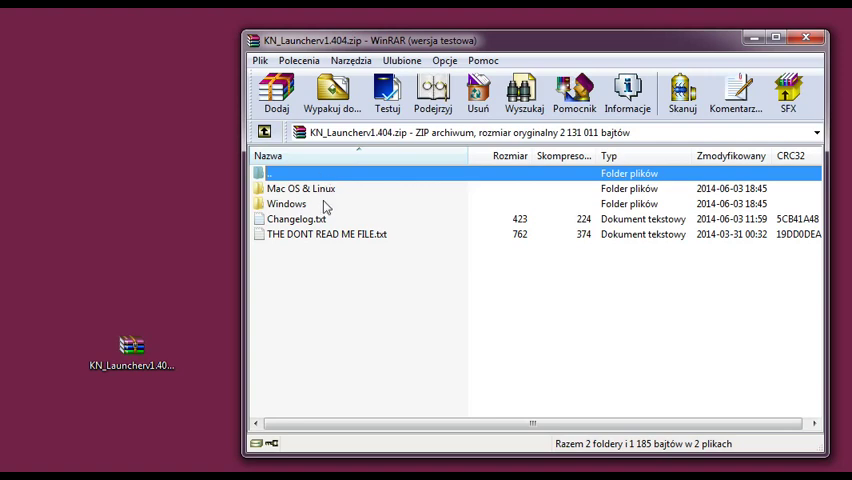
mouse_move(322, 244)
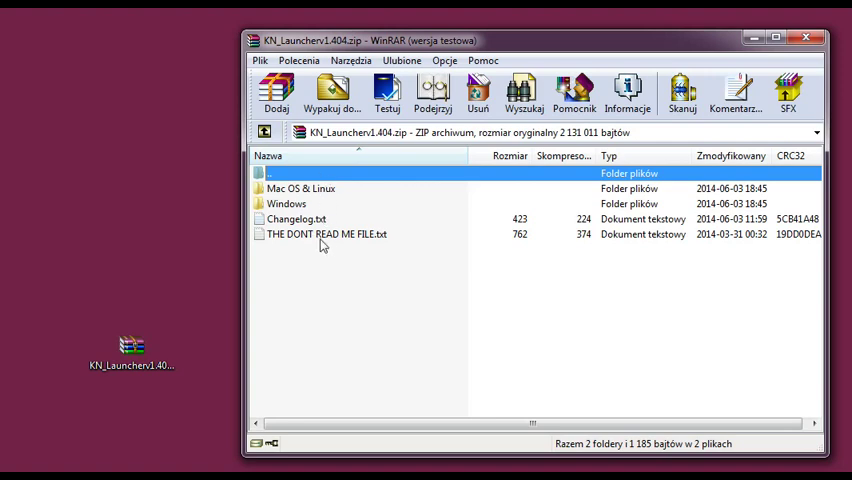
mouse_move(340, 256)
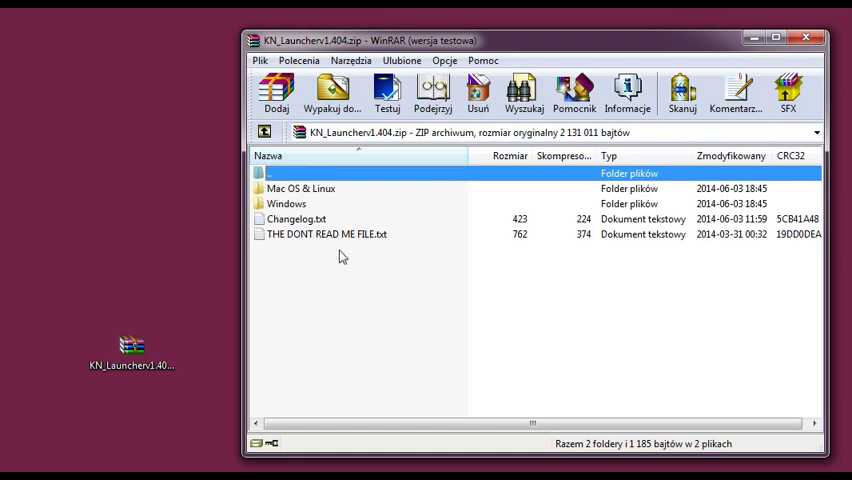
mouse_move(304, 204)
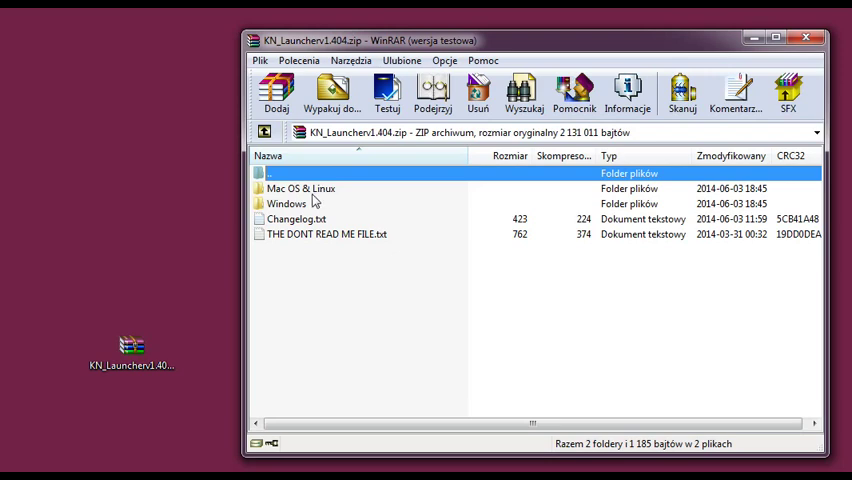
mouse_move(332, 196)
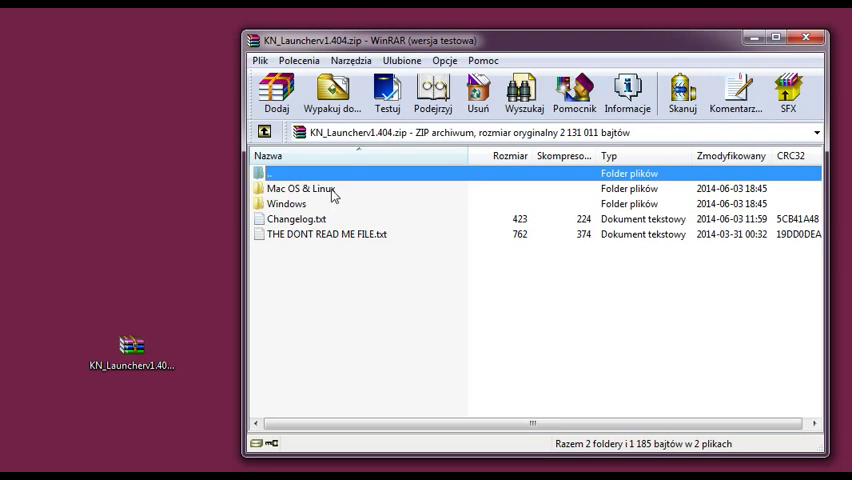
Browse the archive's Mac OS & Linux folder, return to the top level, then enter the Windows folder
double_click(300, 188)
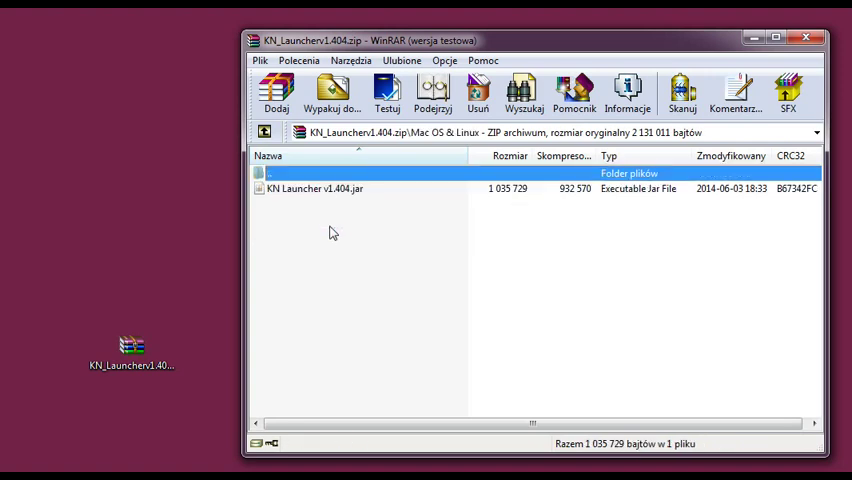
mouse_move(96, 202)
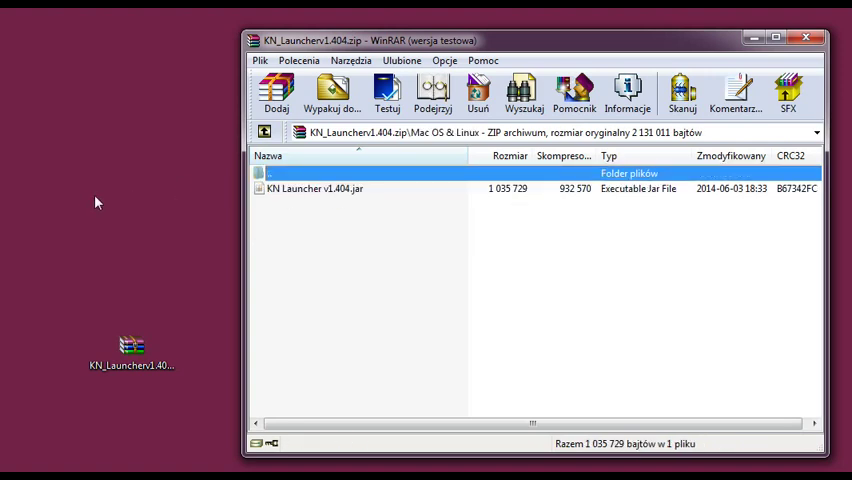
mouse_move(264, 132)
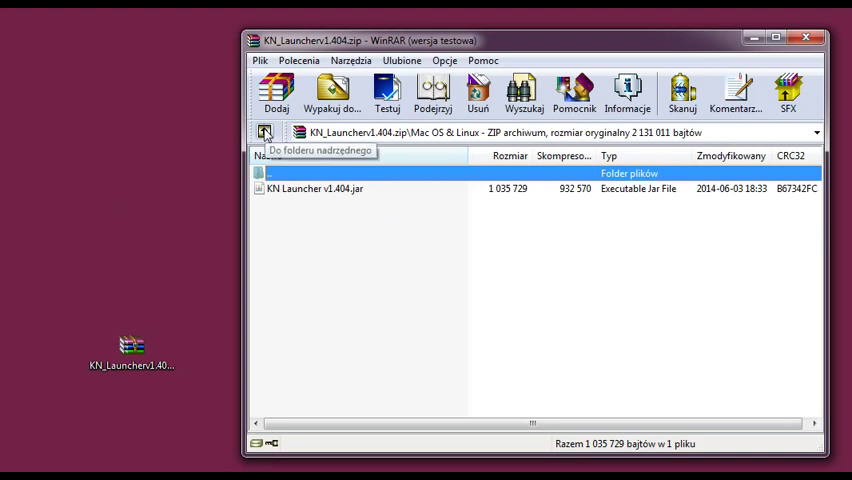
left_click(264, 132)
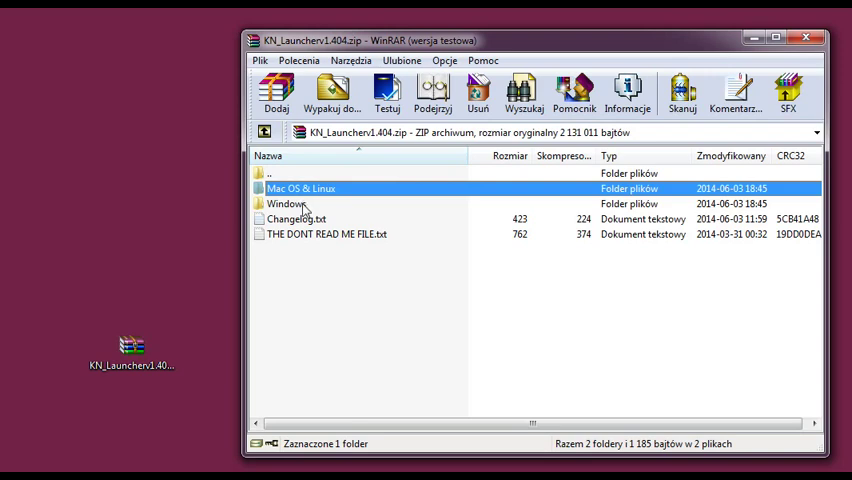
double_click(290, 204)
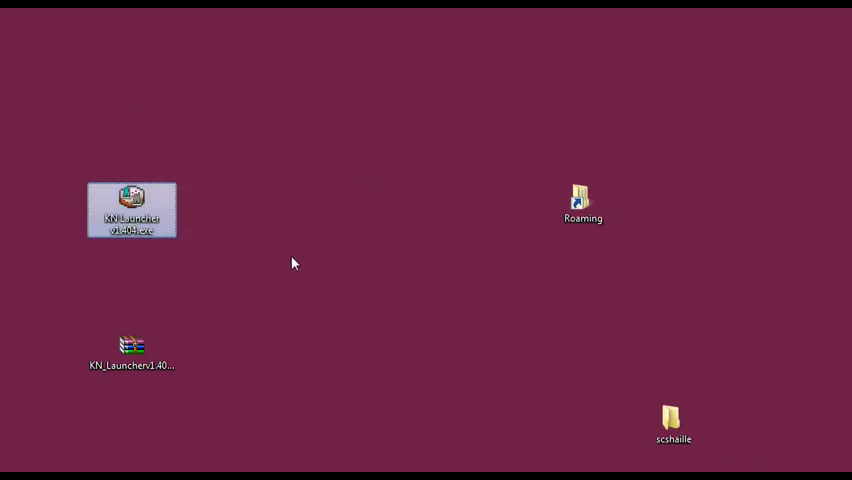
mouse_move(144, 228)
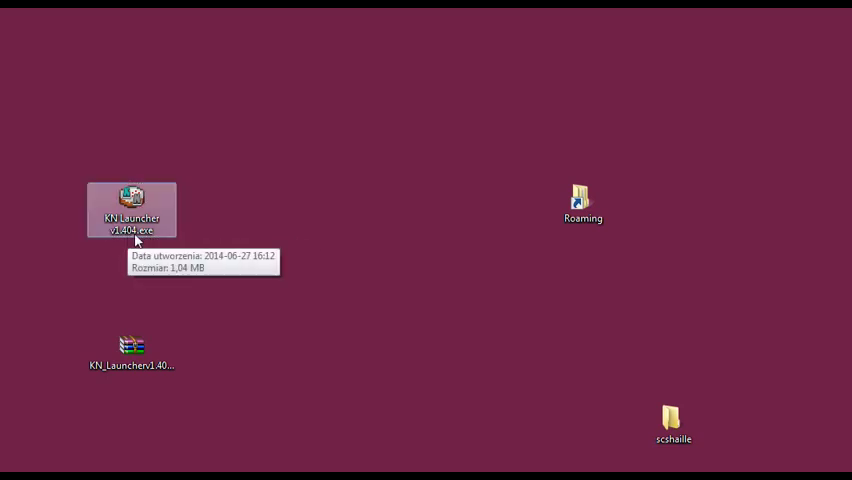
mouse_move(200, 230)
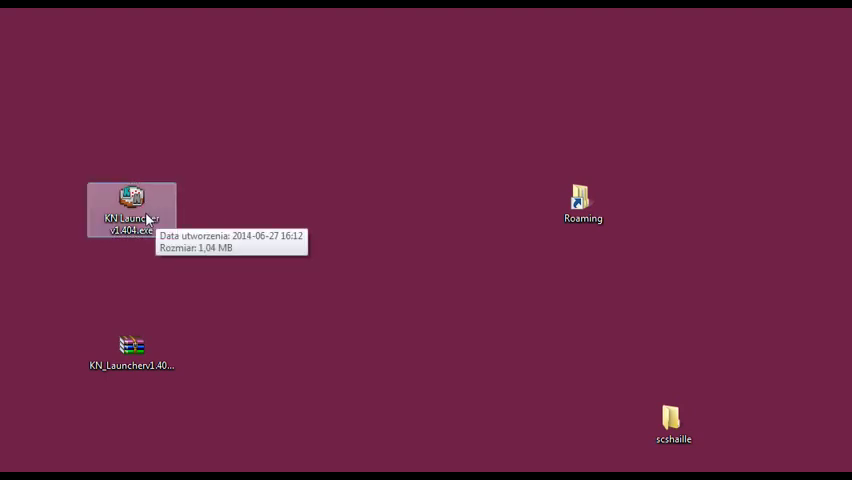
mouse_move(56, 224)
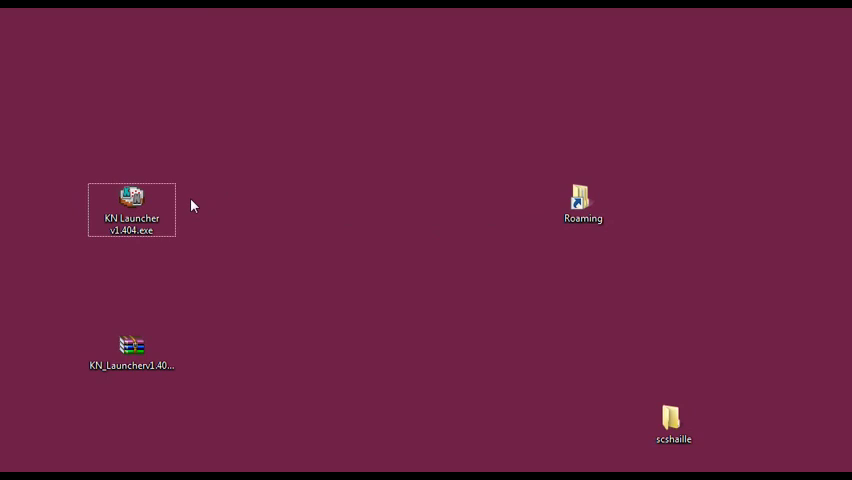
Select the Roaming folder shortcut beside the extracted KN Launcher v1.404.exe
left_click(582, 198)
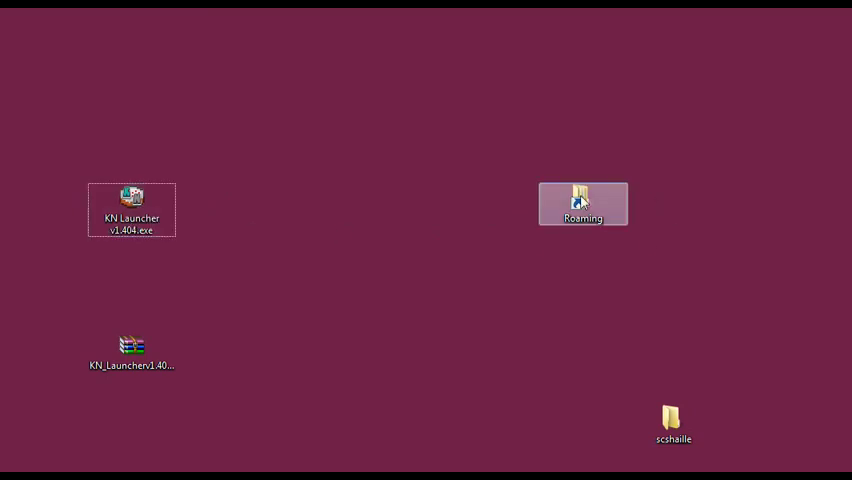
double_click(582, 204)
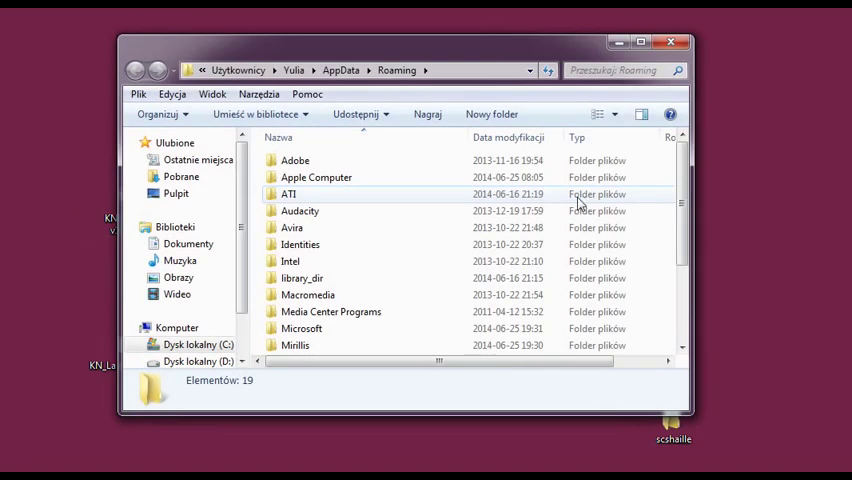
scroll("down", 3)
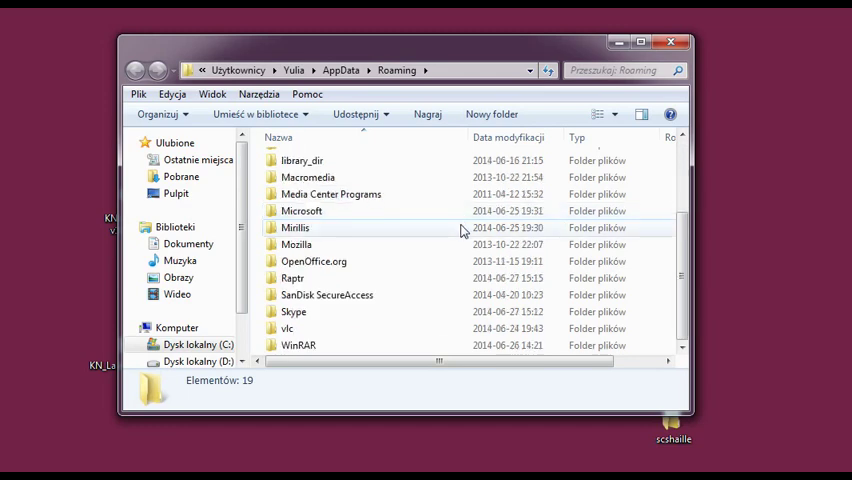
scroll("up", 3)
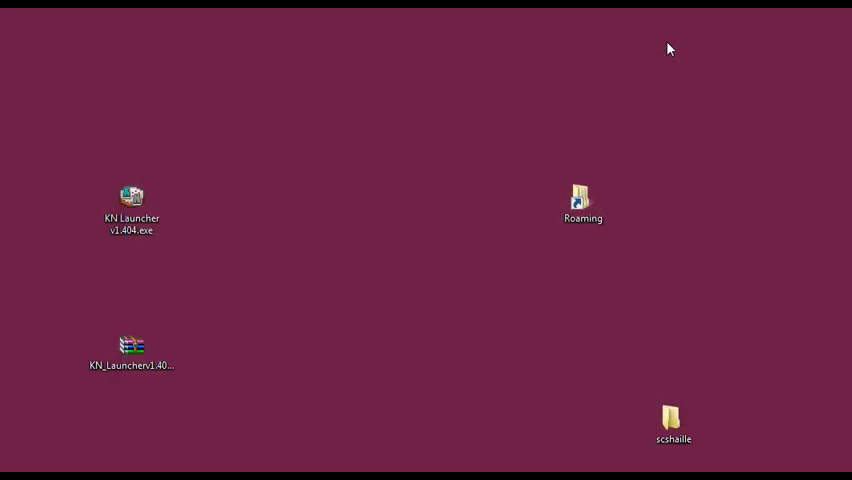
Run KN Launcher v1.404.exe and allow it past the unverified publisher warning with Uruchom
left_click(132, 204)
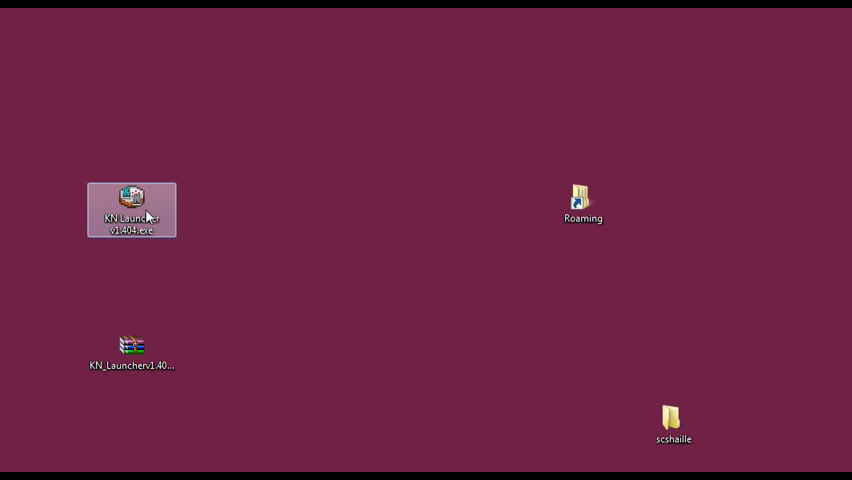
double_click(132, 208)
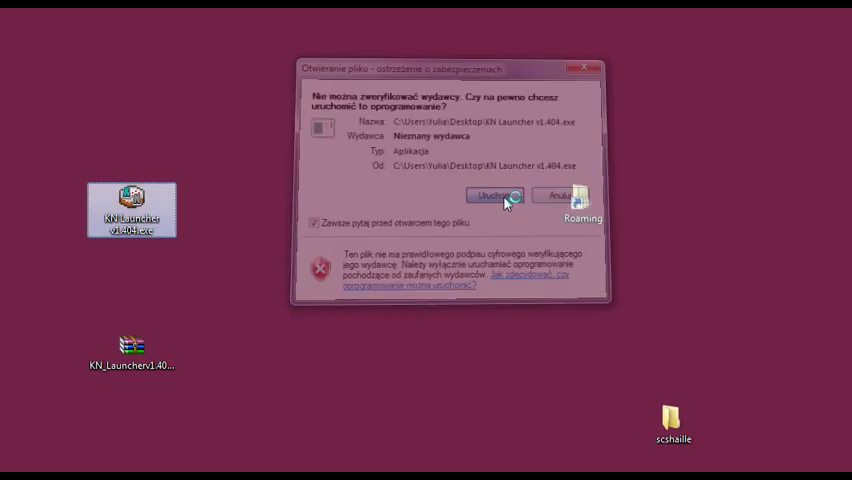
left_click(494, 196)
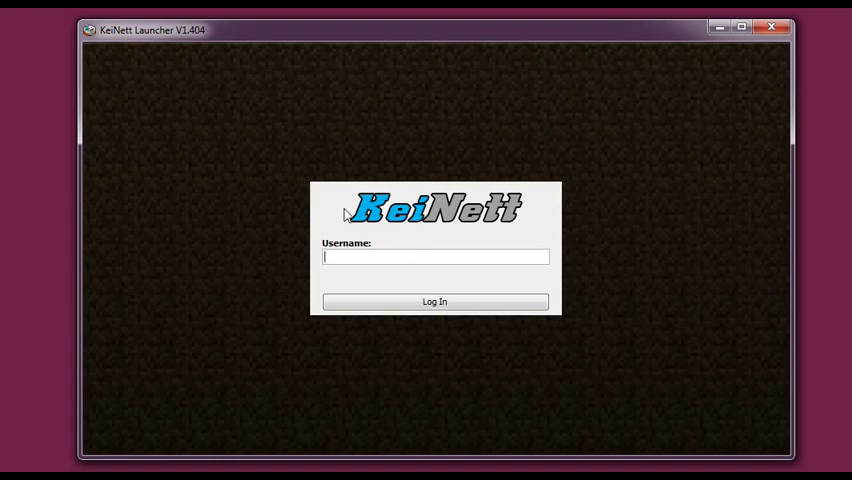
Enter shaile in the launcher's Username field
type("shaile")
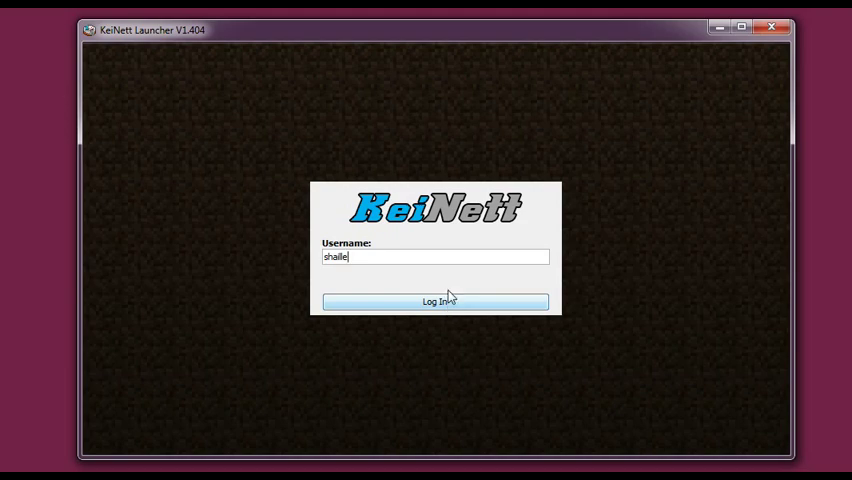
Log in as shaile to reach the KeiNett News dashboard
left_click(436, 300)
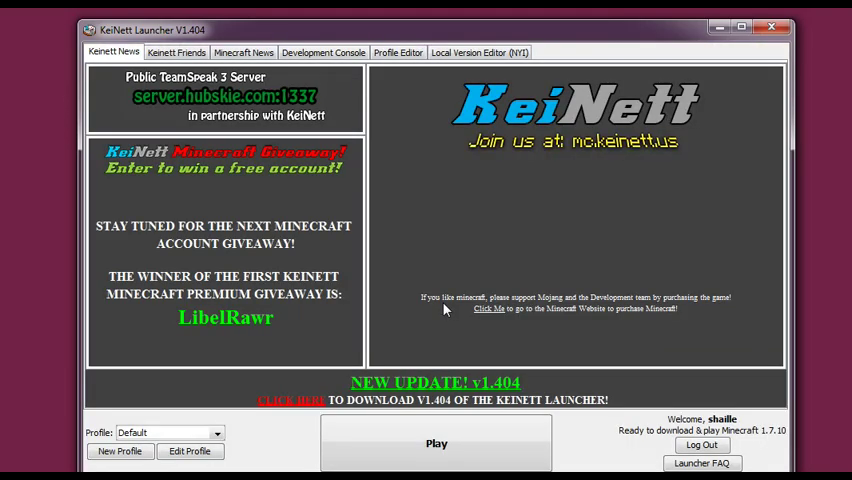
mouse_move(458, 36)
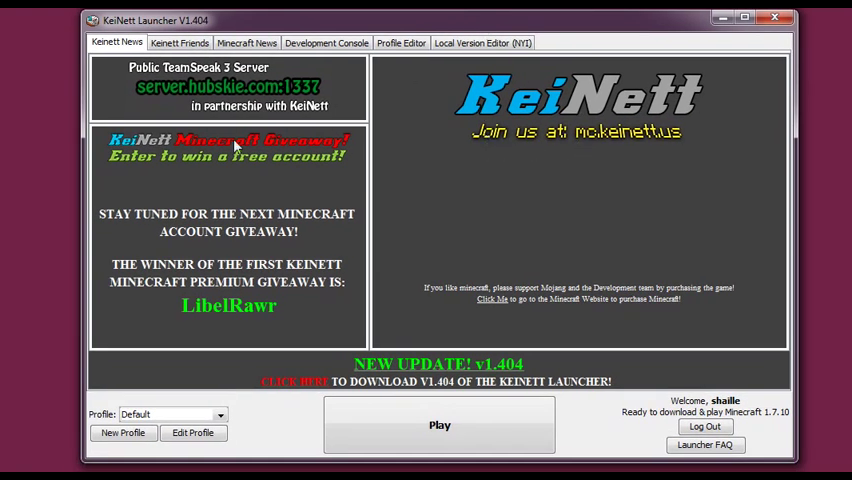
mouse_move(692, 322)
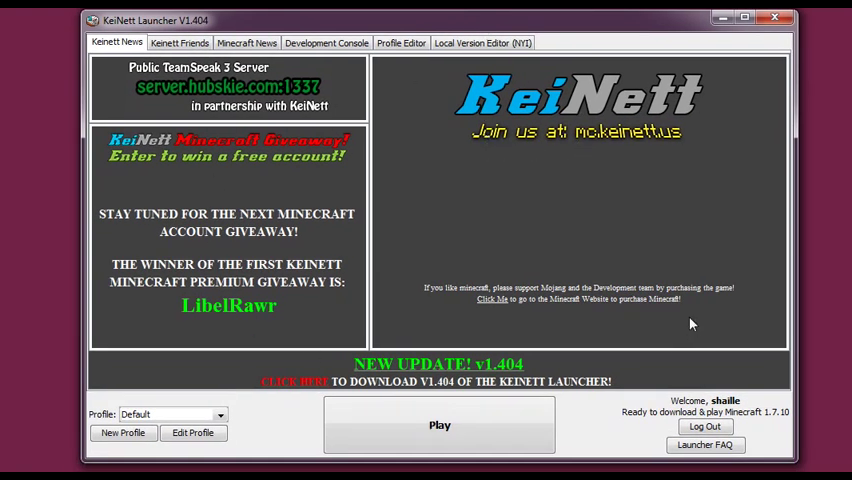
mouse_move(452, 128)
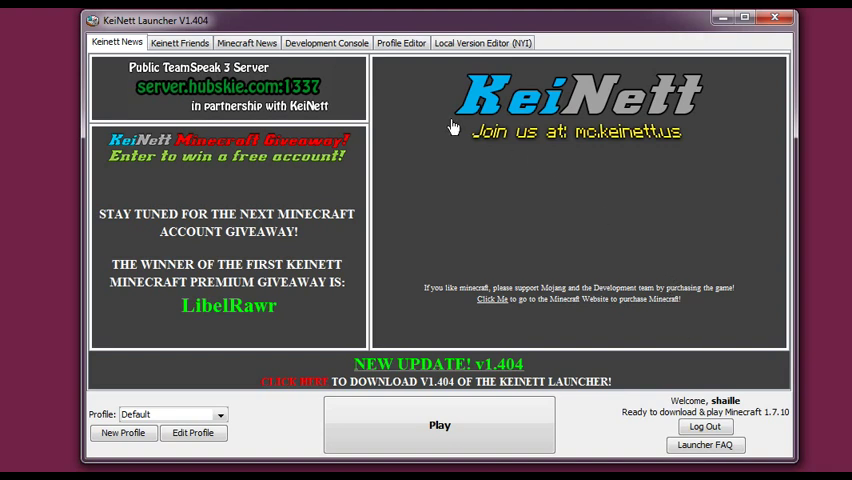
mouse_move(600, 256)
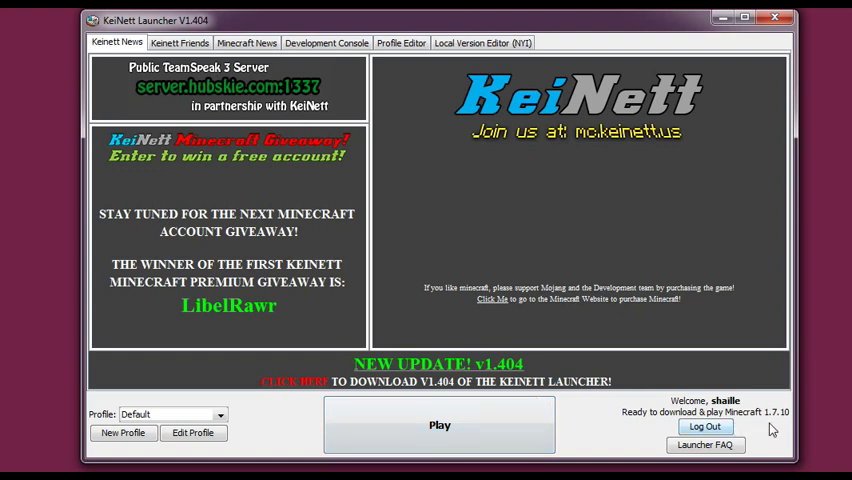
mouse_move(770, 418)
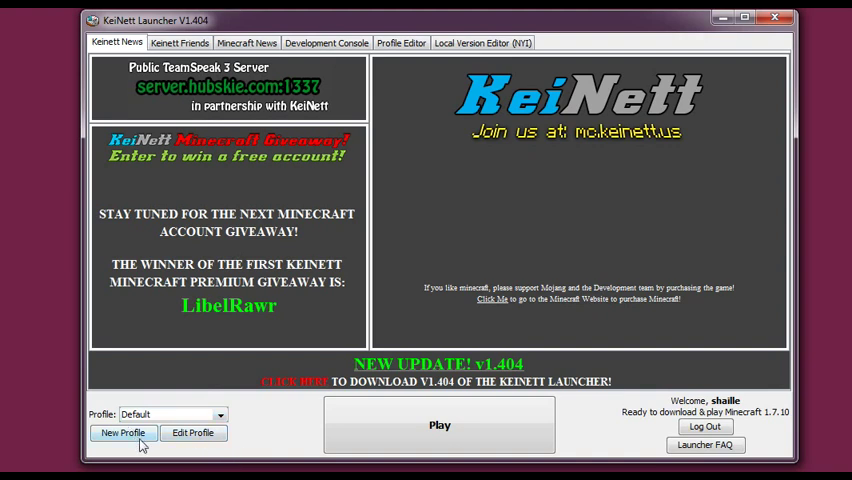
mouse_move(176, 428)
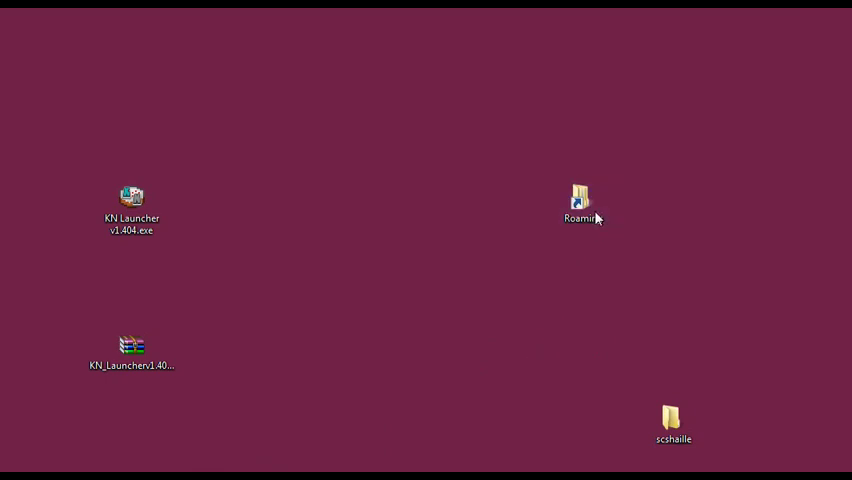
Look into Roaming > .minecraft's empty versions folder and step back up
double_click(580, 196)
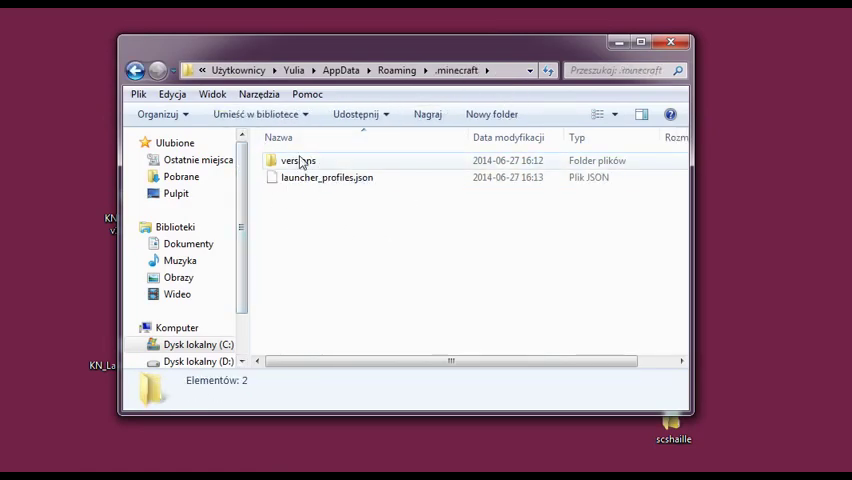
mouse_move(312, 170)
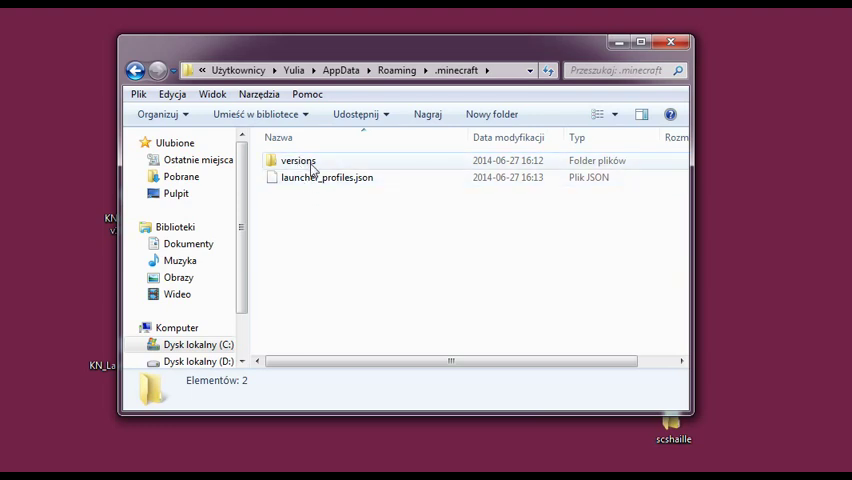
double_click(298, 160)
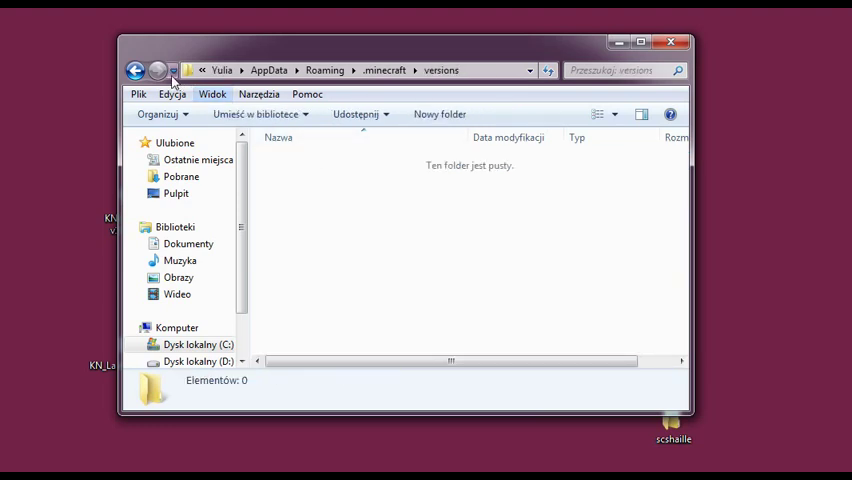
left_click(136, 70)
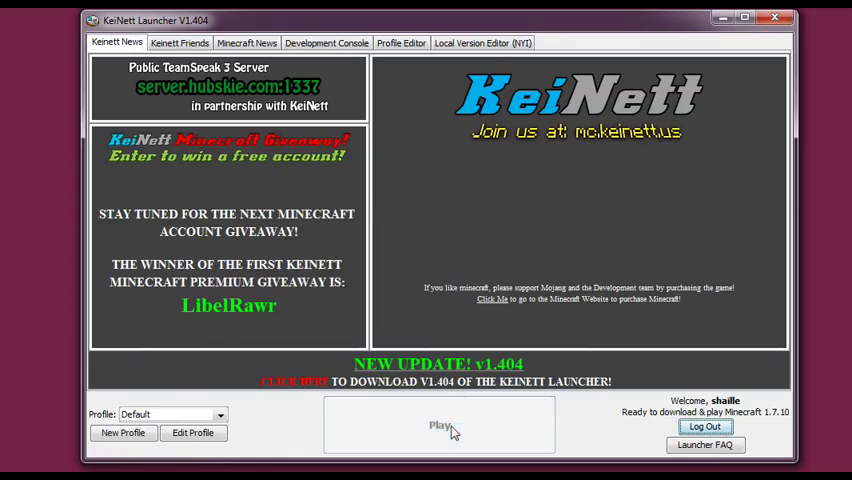
Start Minecraft 1.7.10 with Play so its game files begin downloading
left_click(440, 424)
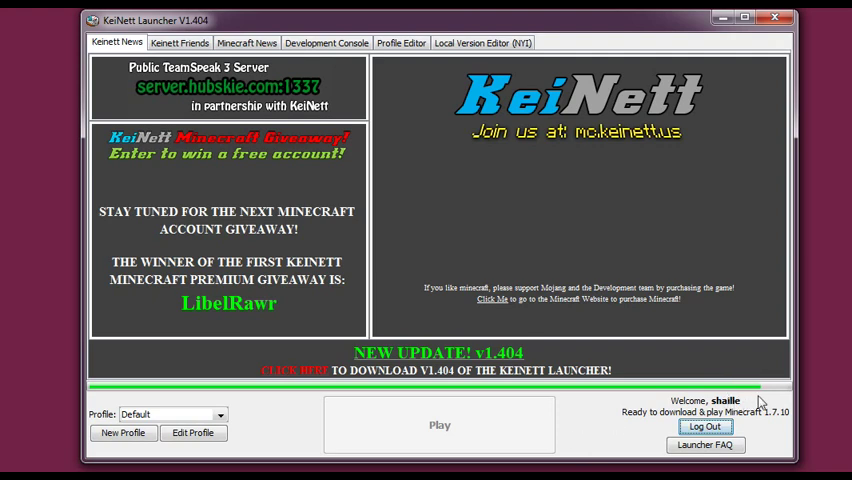
mouse_move(706, 384)
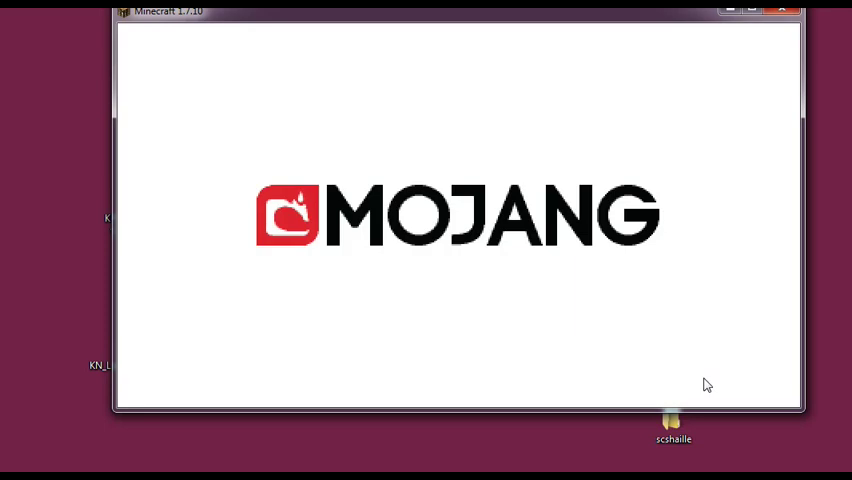
mouse_move(700, 28)
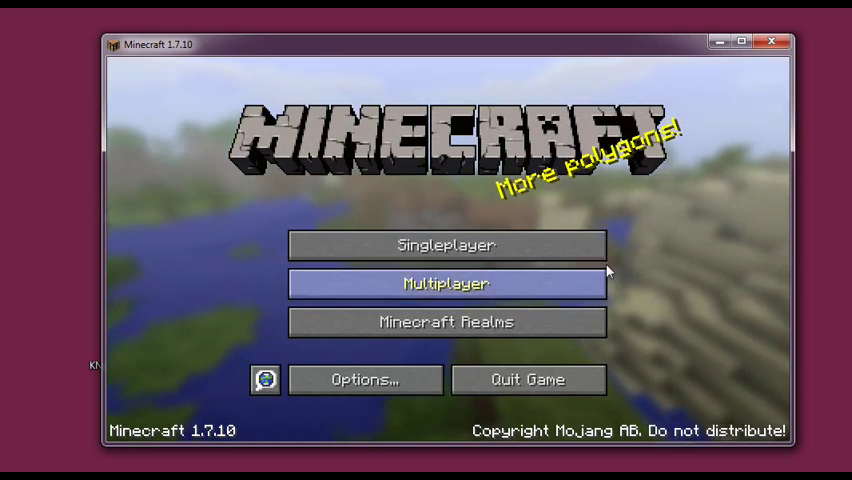
Let Minecraft 1.7.10 reach its title menu, then choose Quit Game
left_click(446, 244)
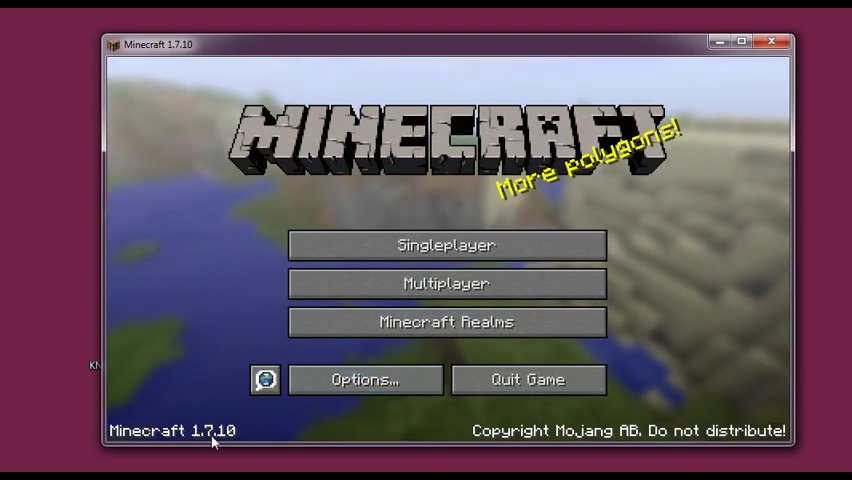
mouse_move(528, 460)
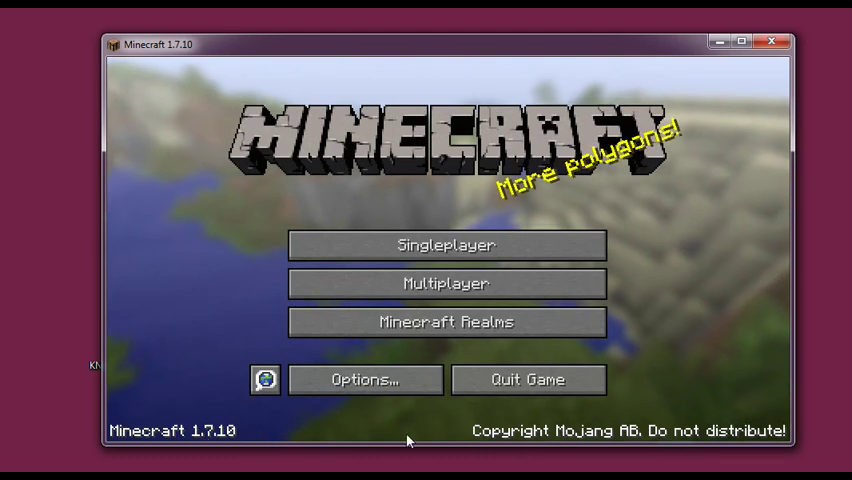
mouse_move(528, 380)
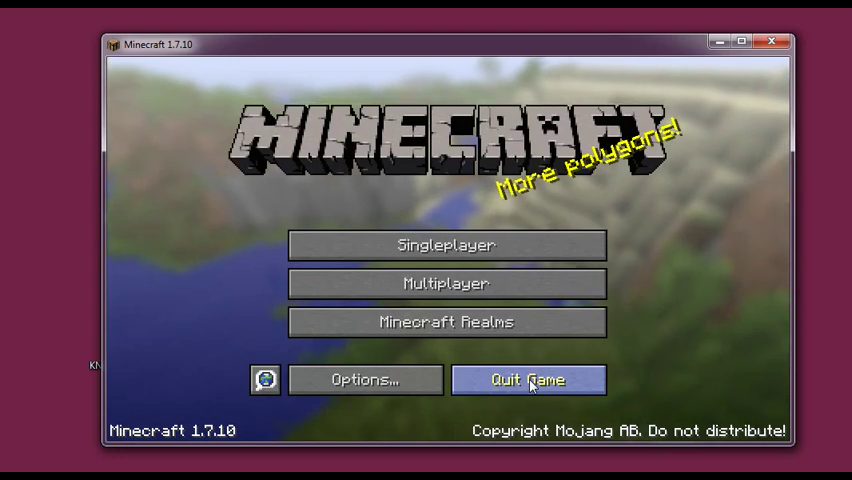
left_click(528, 380)
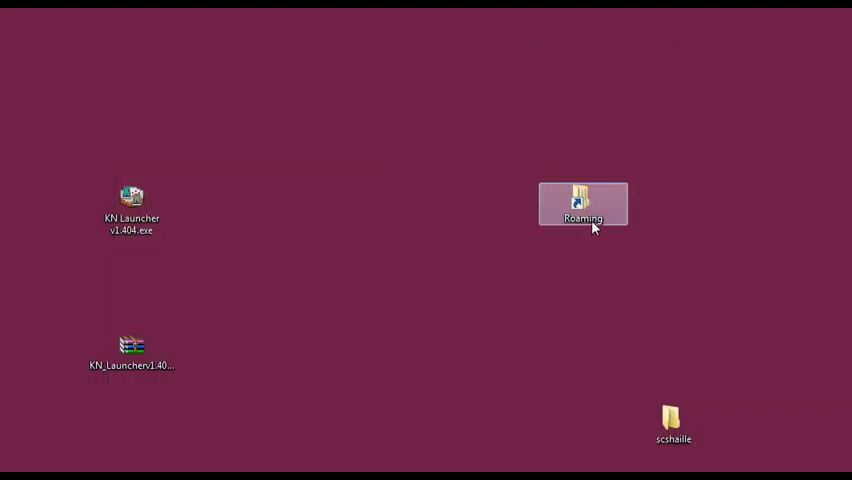
Browse Roaming > .minecraft > versions, see only the 1.7.10 folder, then close Explorer
double_click(584, 204)
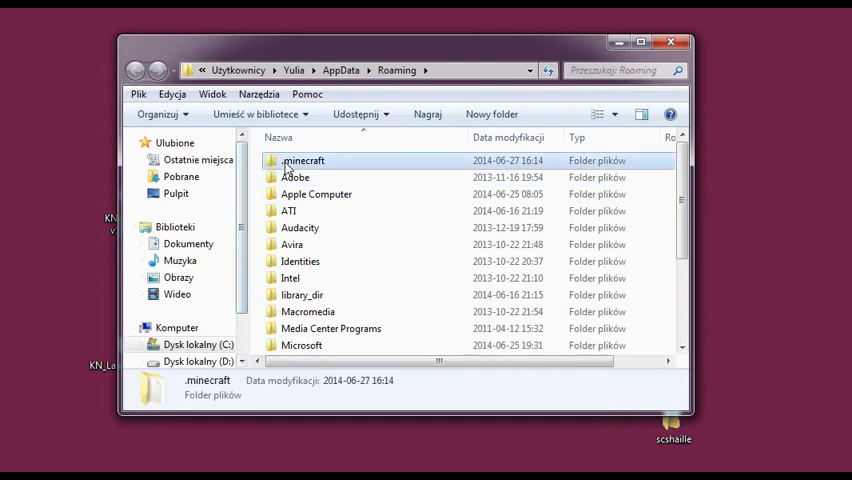
double_click(304, 160)
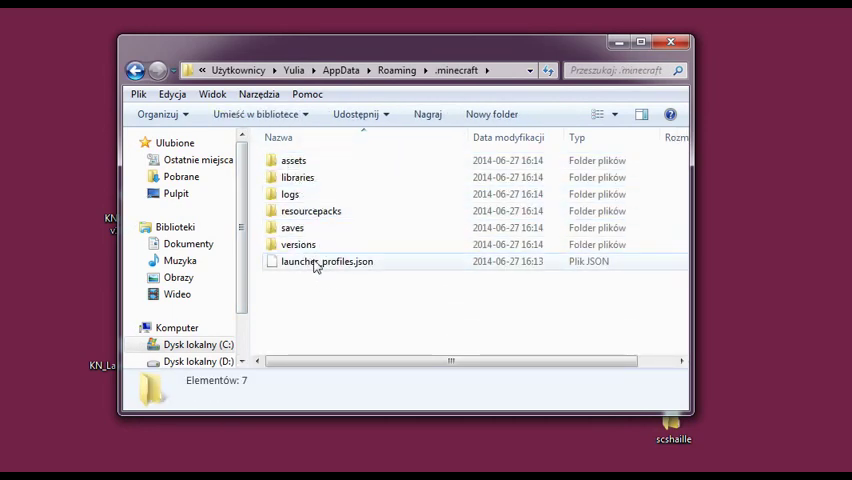
double_click(298, 244)
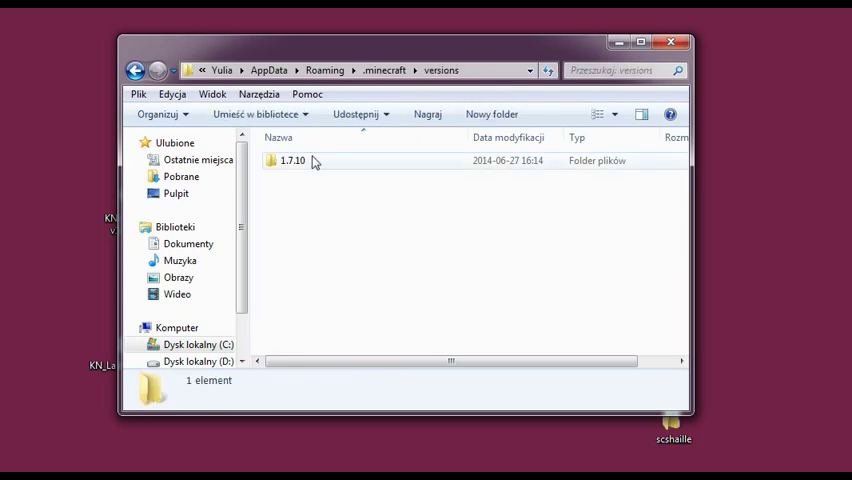
left_click(136, 70)
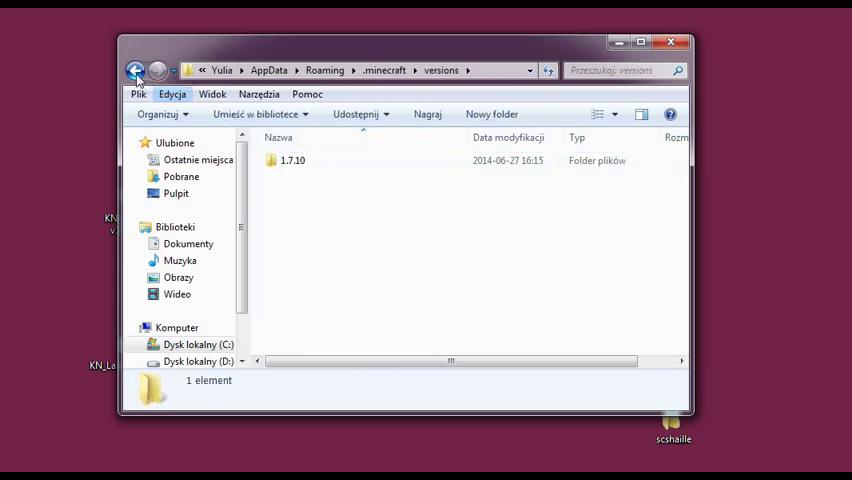
left_click(136, 70)
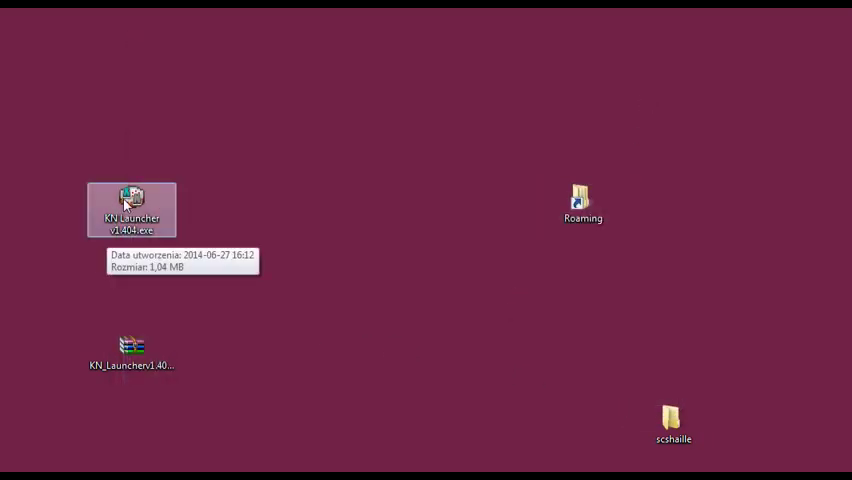
Run the KN Launcher exe past the security warning and log in as the existing user shaile
double_click(132, 210)
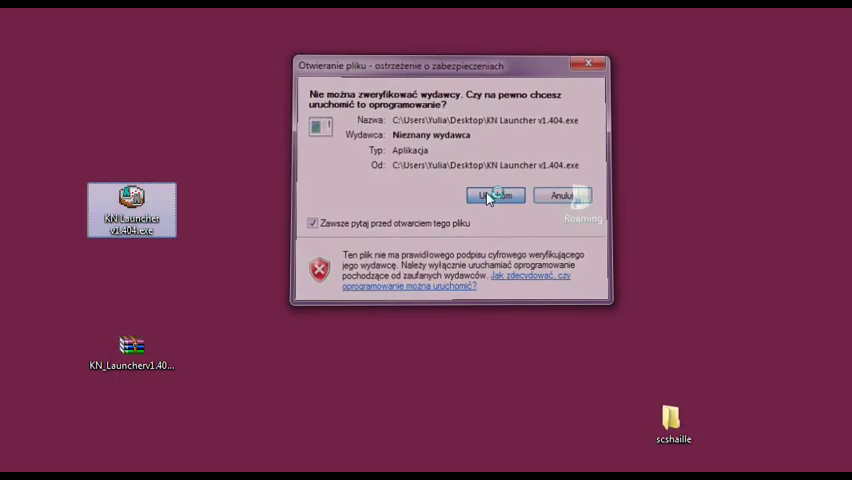
left_click(492, 196)
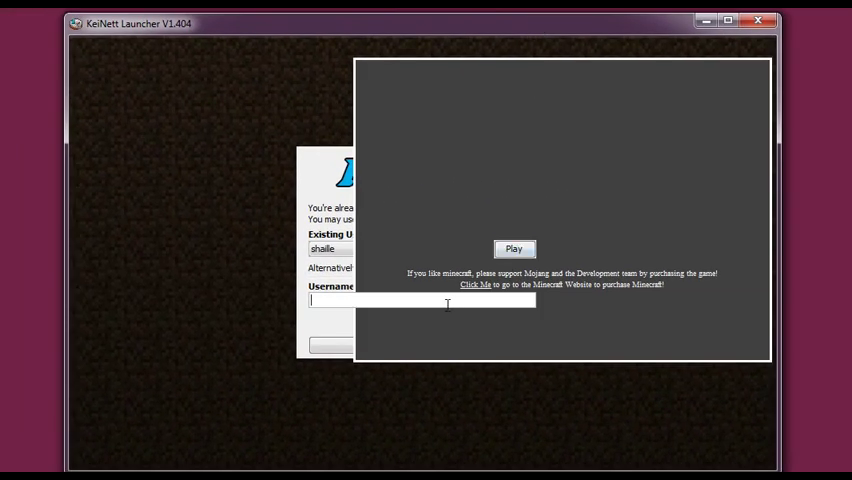
type("sh")
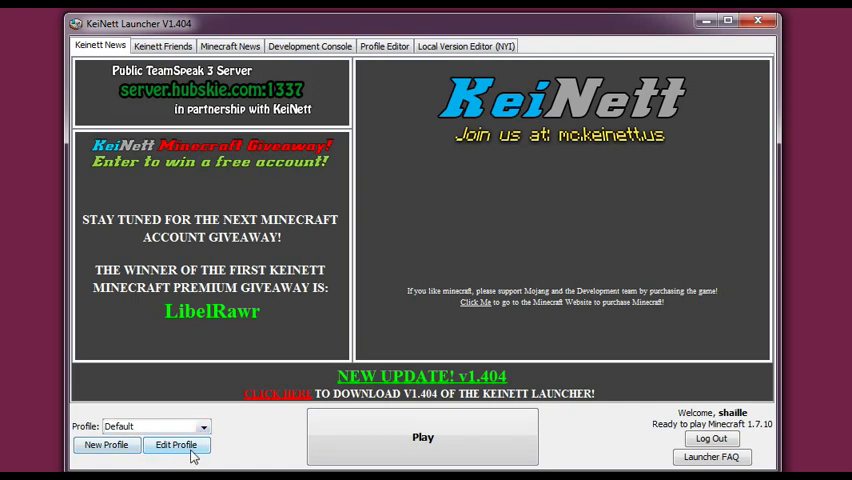
mouse_move(106, 444)
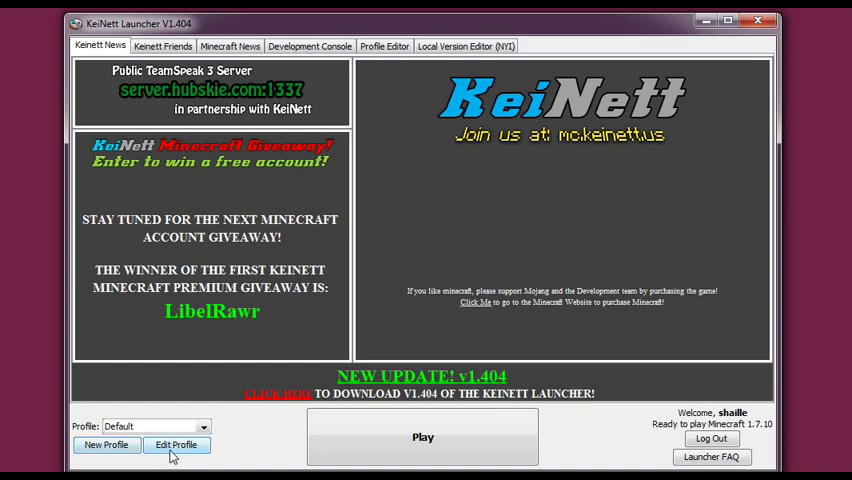
left_click(176, 444)
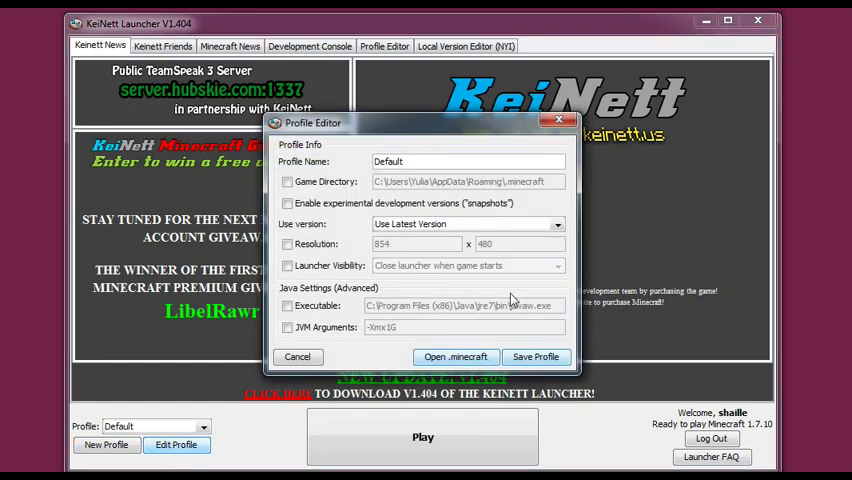
mouse_move(416, 178)
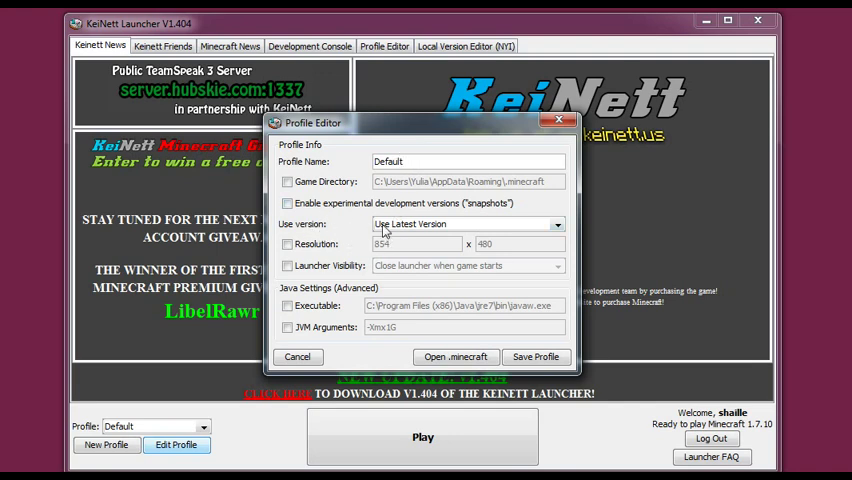
mouse_move(568, 236)
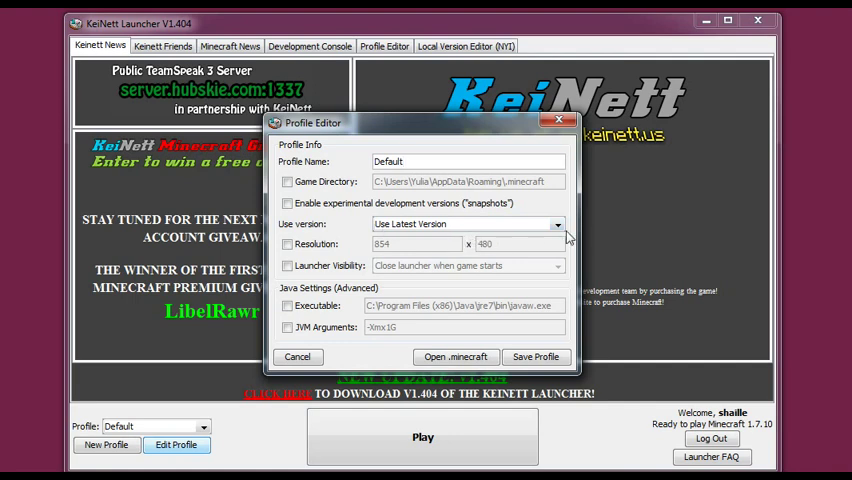
left_click(556, 224)
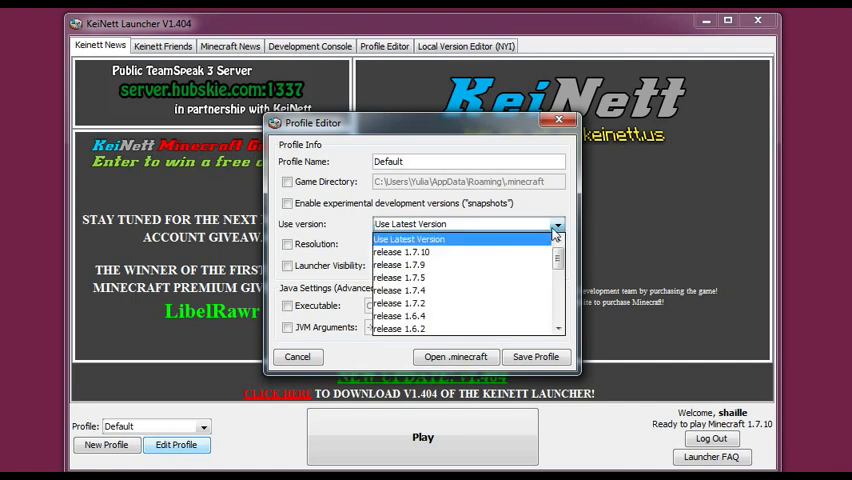
scroll("down", 3)
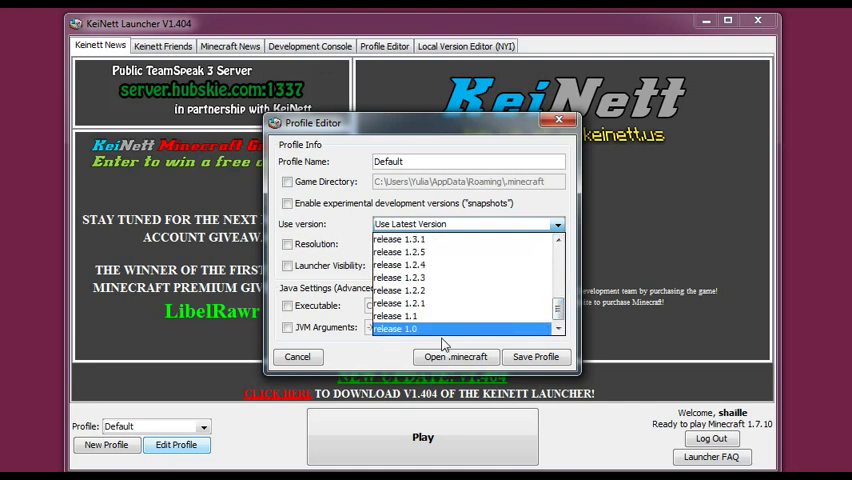
scroll("up", 3)
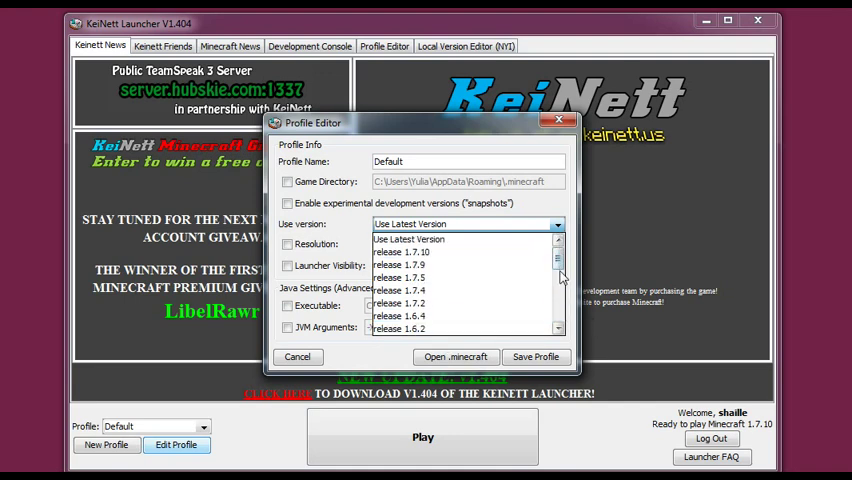
left_click(404, 328)
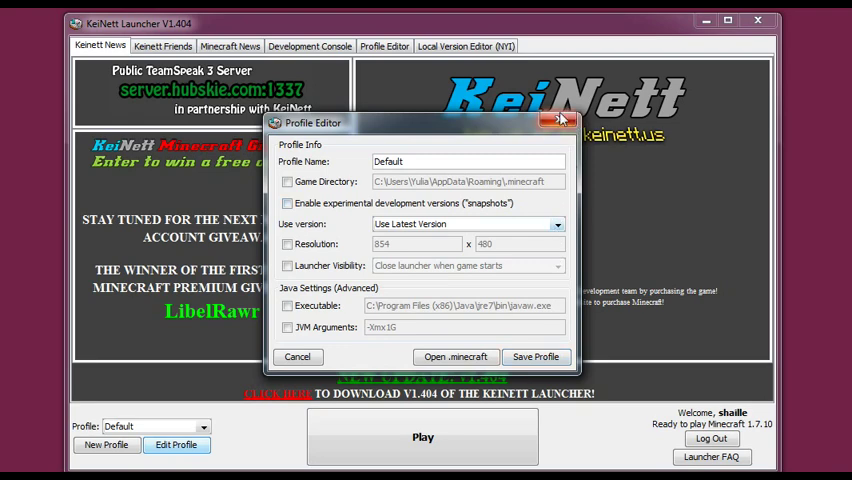
left_click(560, 122)
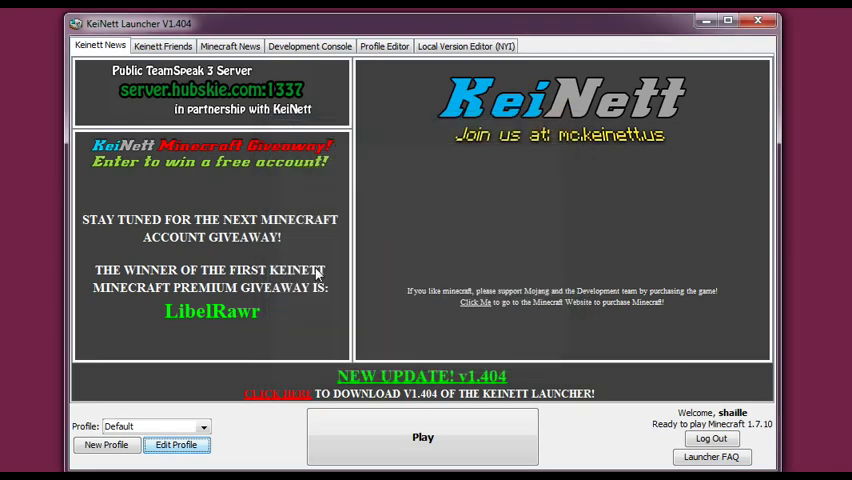
Create and save a new launcher profile named 1.7.2
left_click(176, 444)
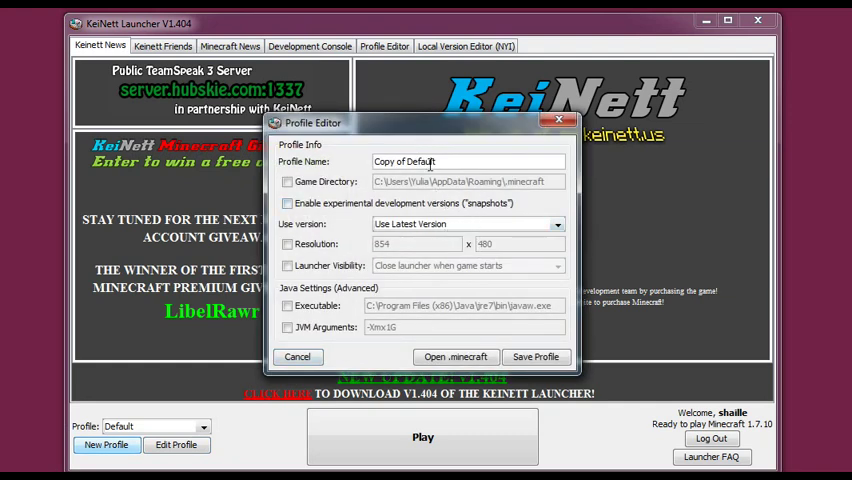
triple_click(466, 160)
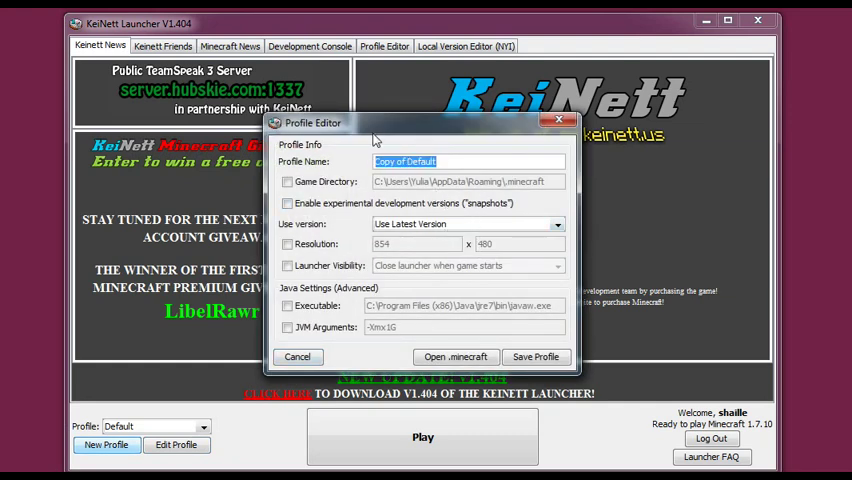
type("1.7.2")
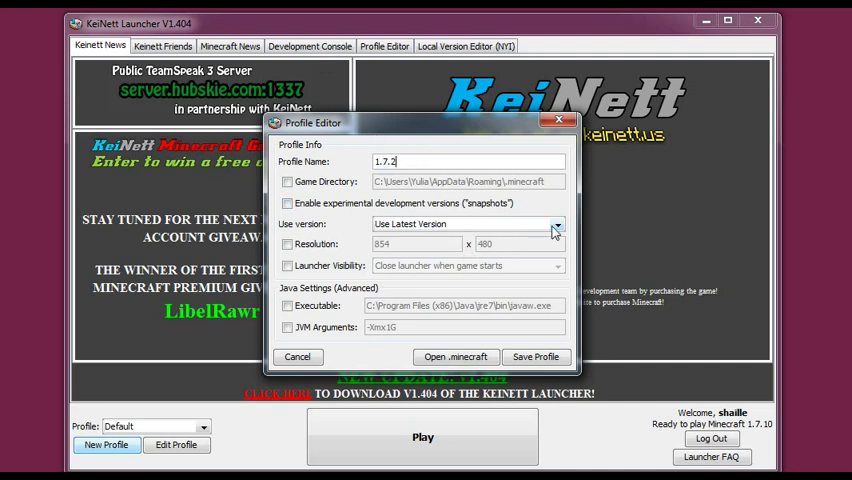
left_click(556, 224)
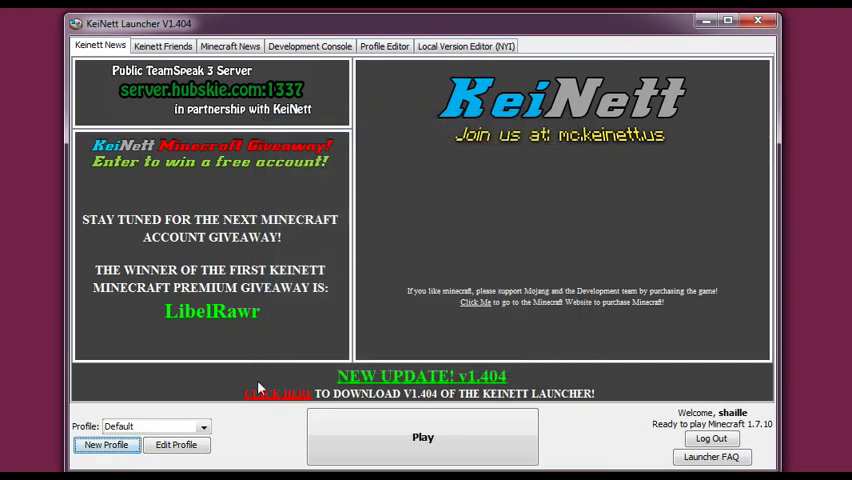
Select the 1.7.2 profile from the dropdown and start Minecraft with Play
left_click(198, 426)
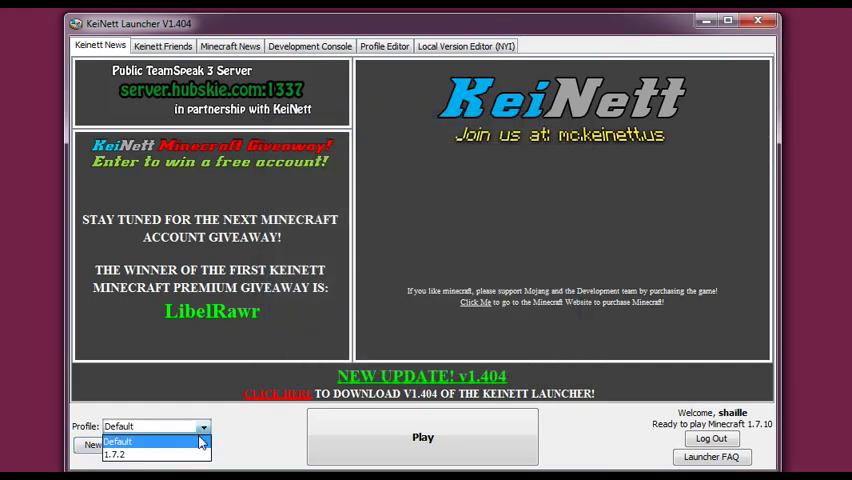
left_click(116, 454)
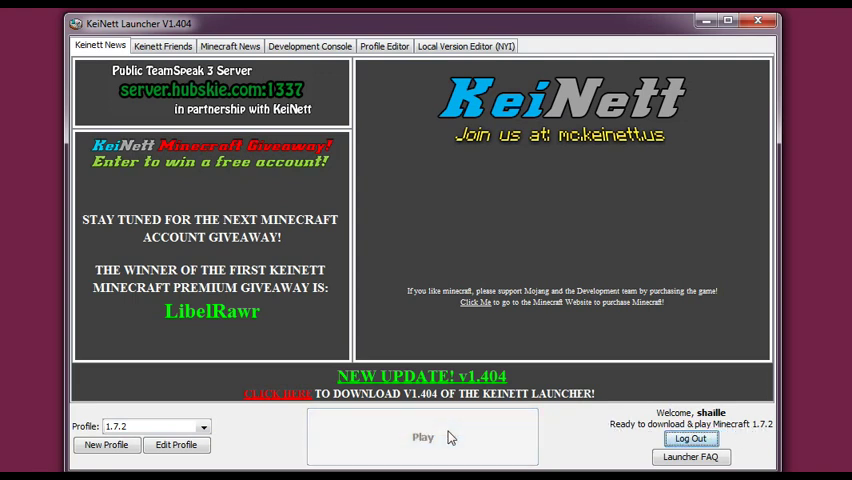
left_click(422, 436)
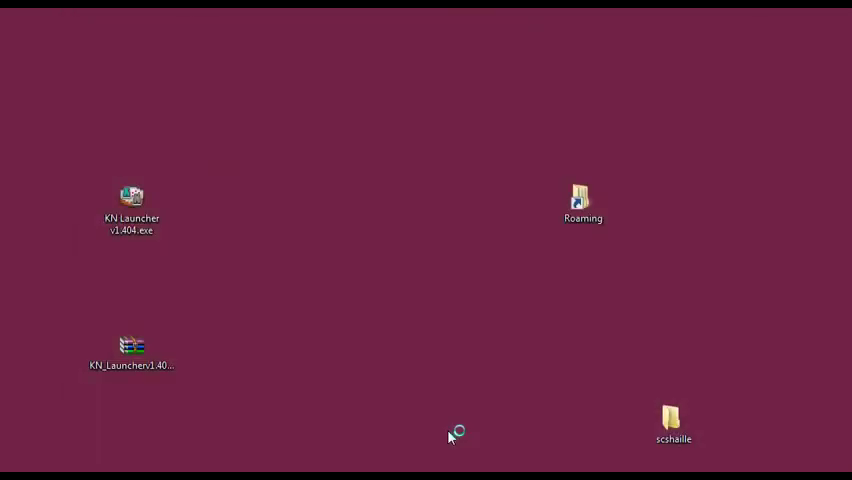
Wait for Minecraft 1.7.2 to load to its title menu
double_click(132, 196)
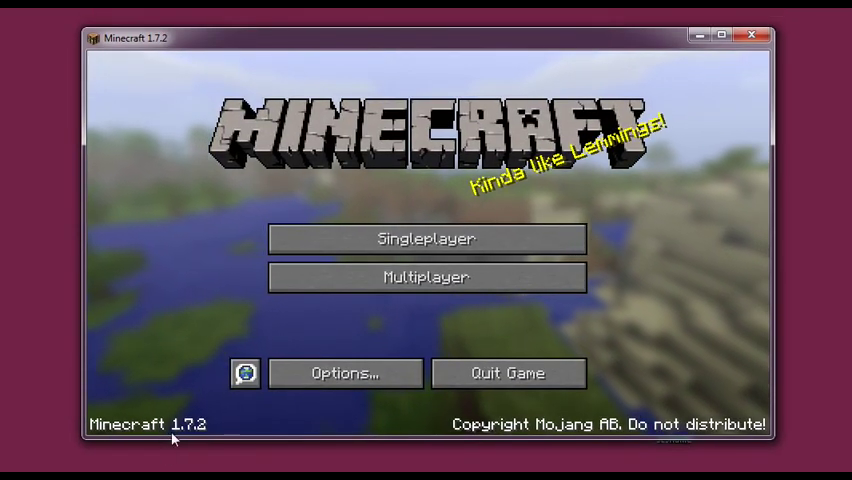
mouse_move(426, 240)
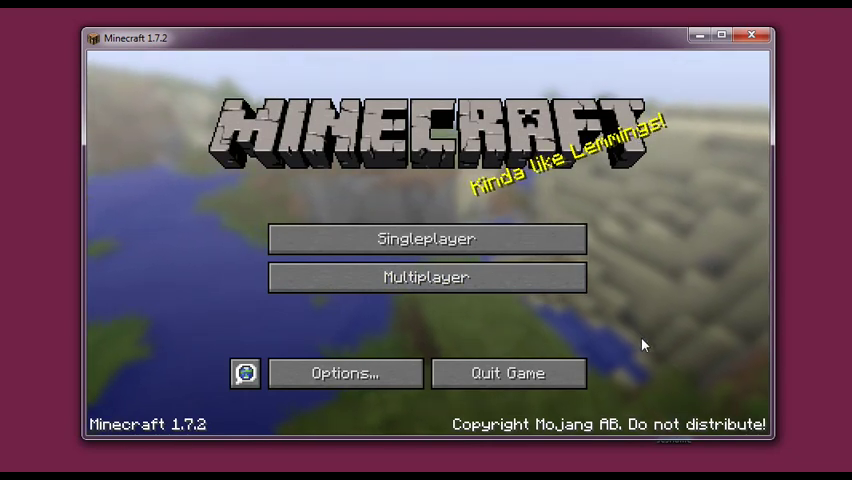
mouse_move(590, 344)
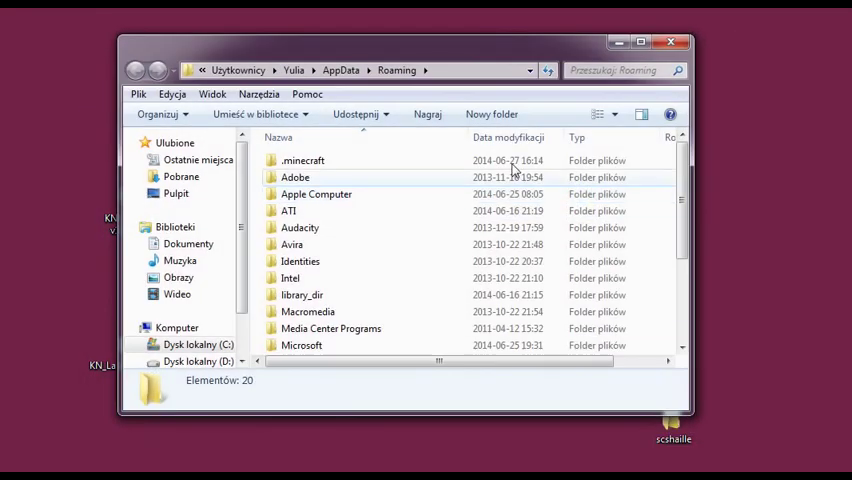
Browse .minecraft > versions to see both the 1.7.2 and 1.7.10 folders
double_click(304, 160)
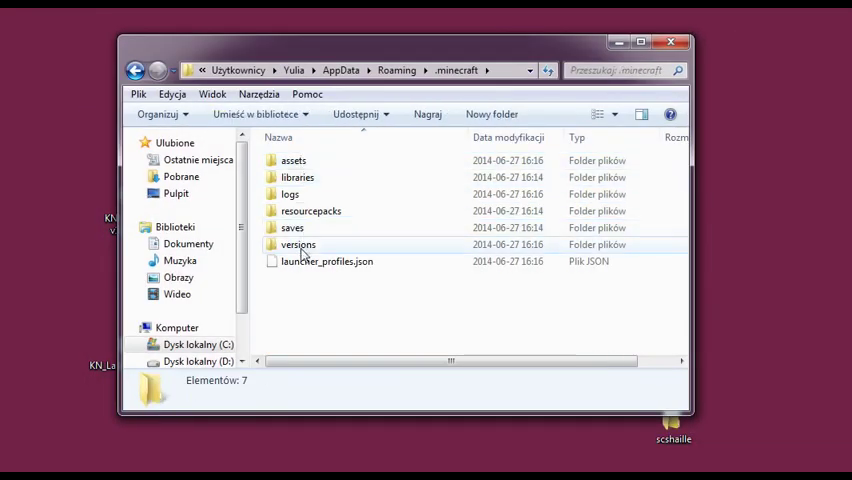
double_click(298, 244)
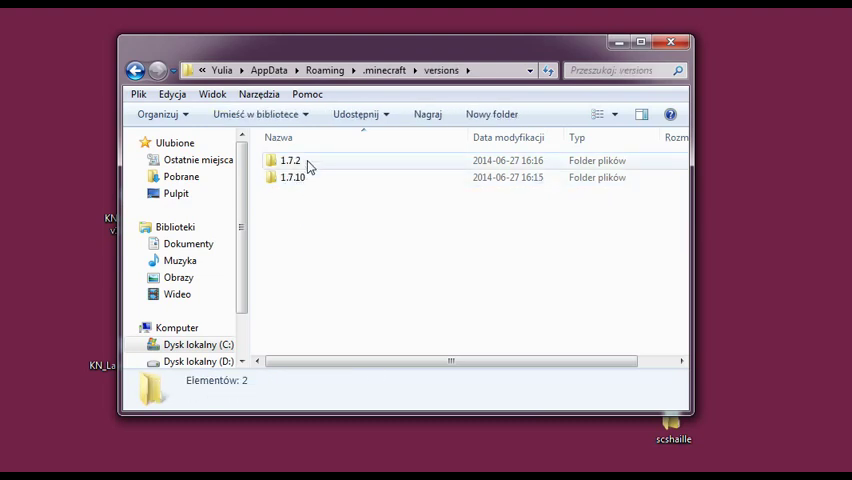
mouse_move(292, 176)
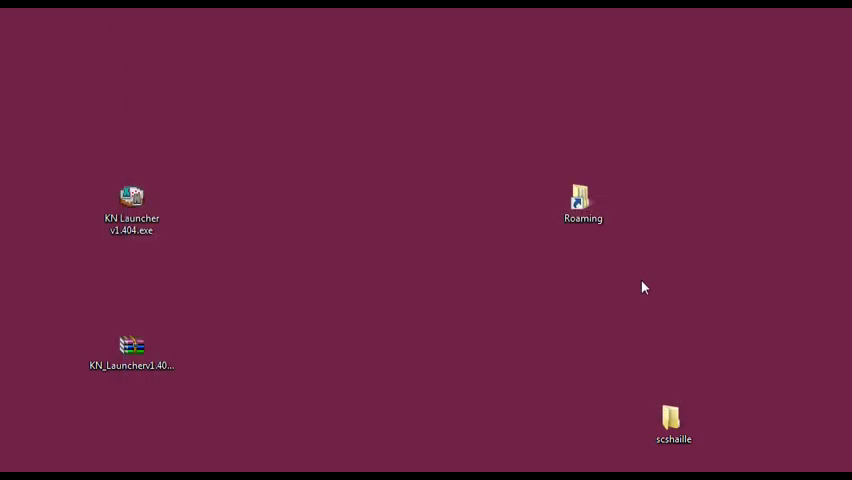
mouse_move(484, 226)
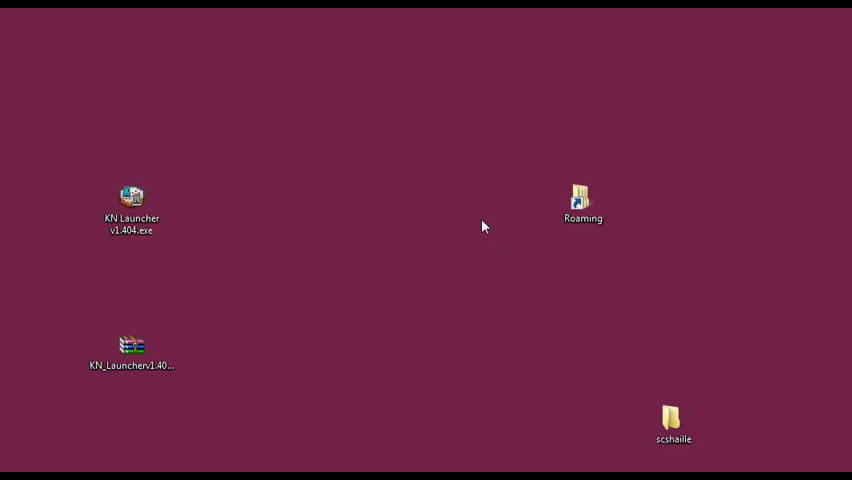